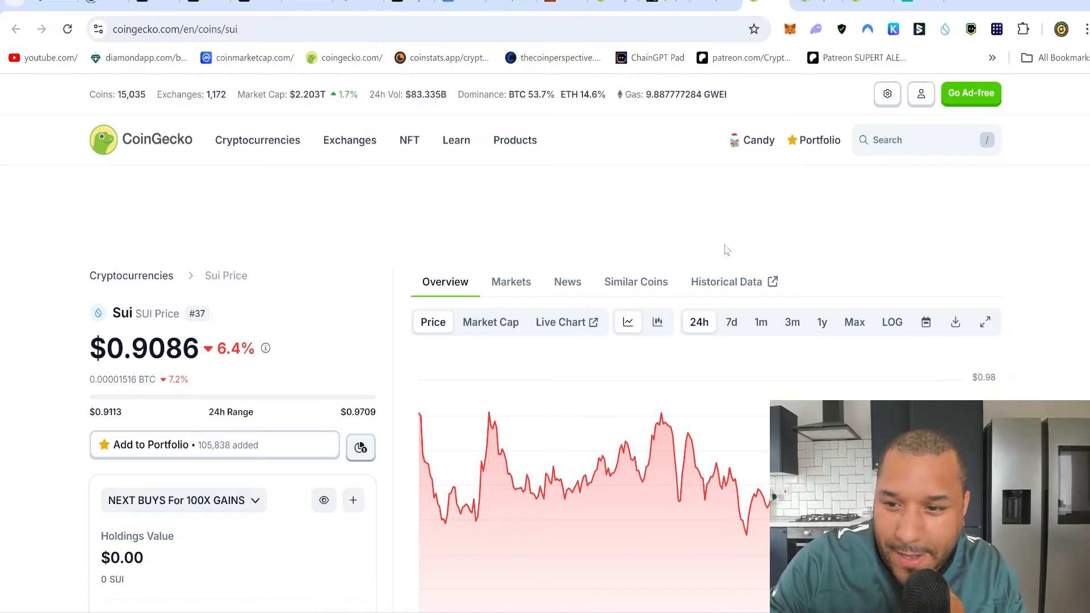
Show Sui's Max price chart and select its $2.36B market cap figure
scroll(down, 3)
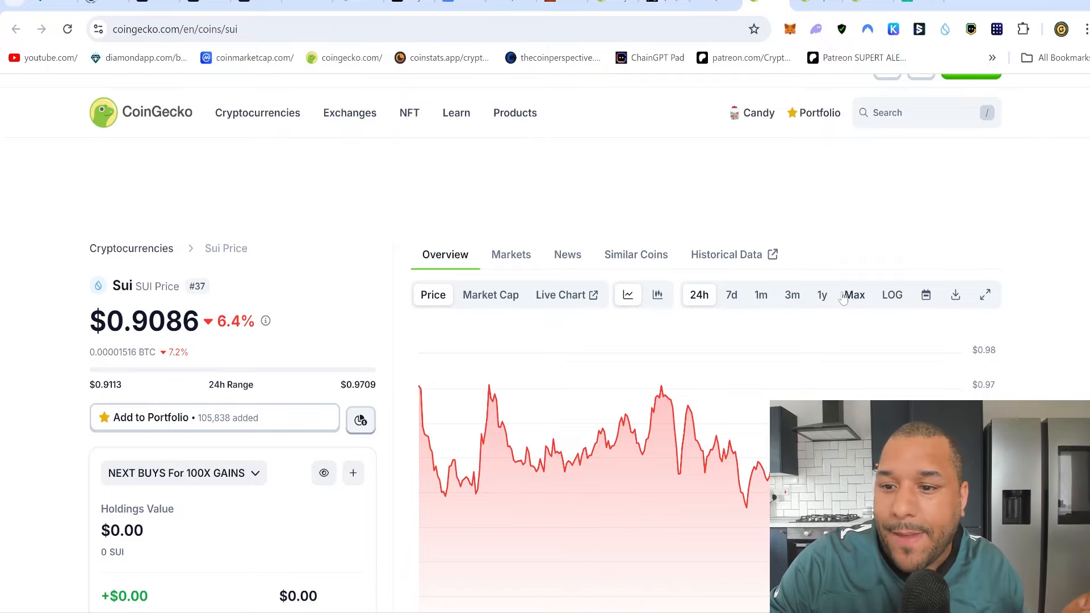
click(854, 295)
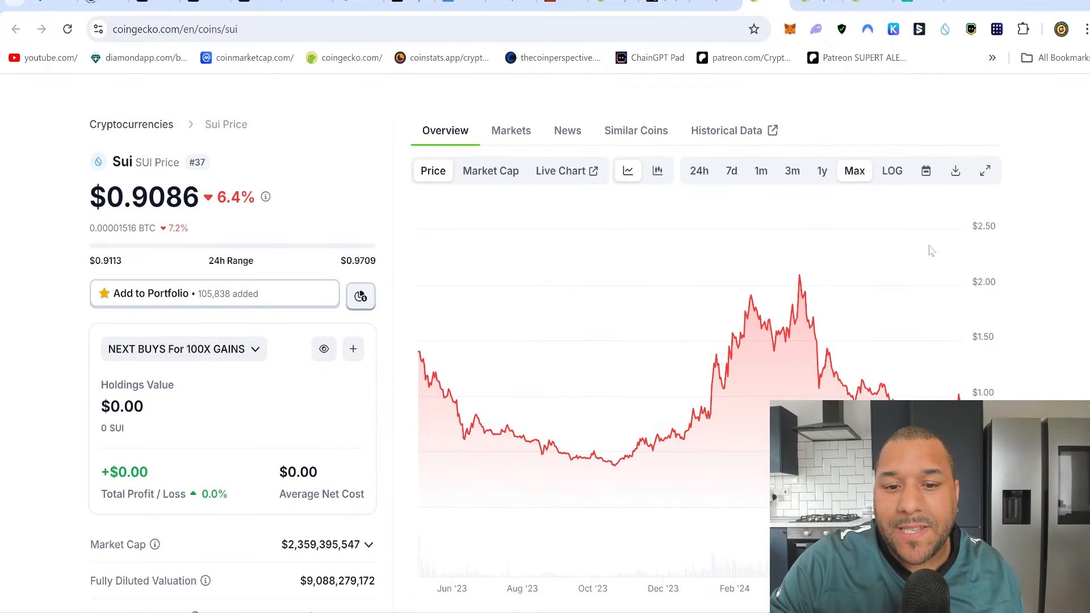
scroll(down, 3)
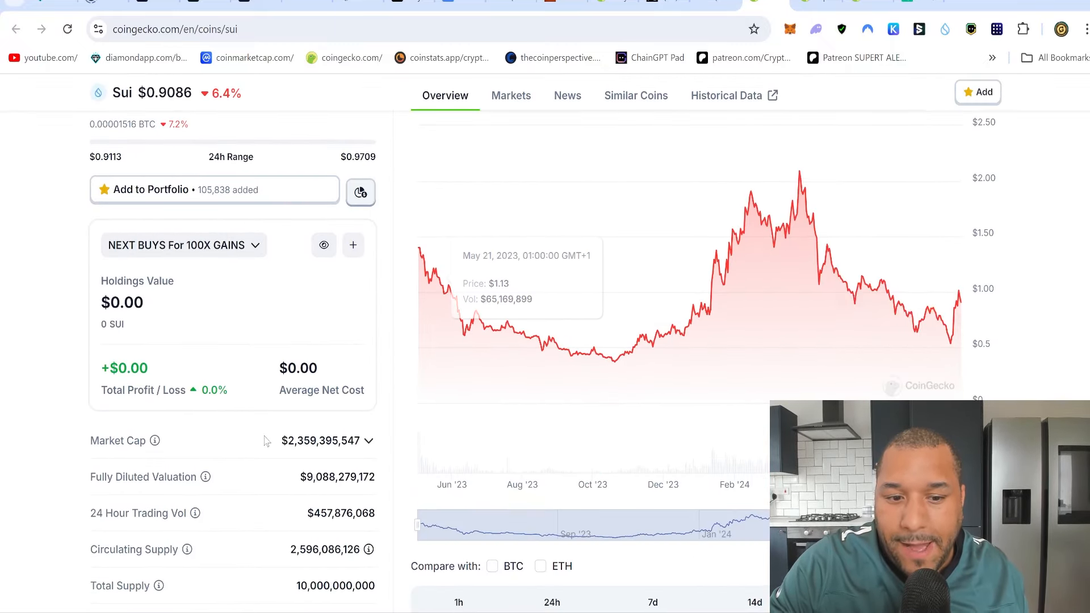
scroll(down, 3)
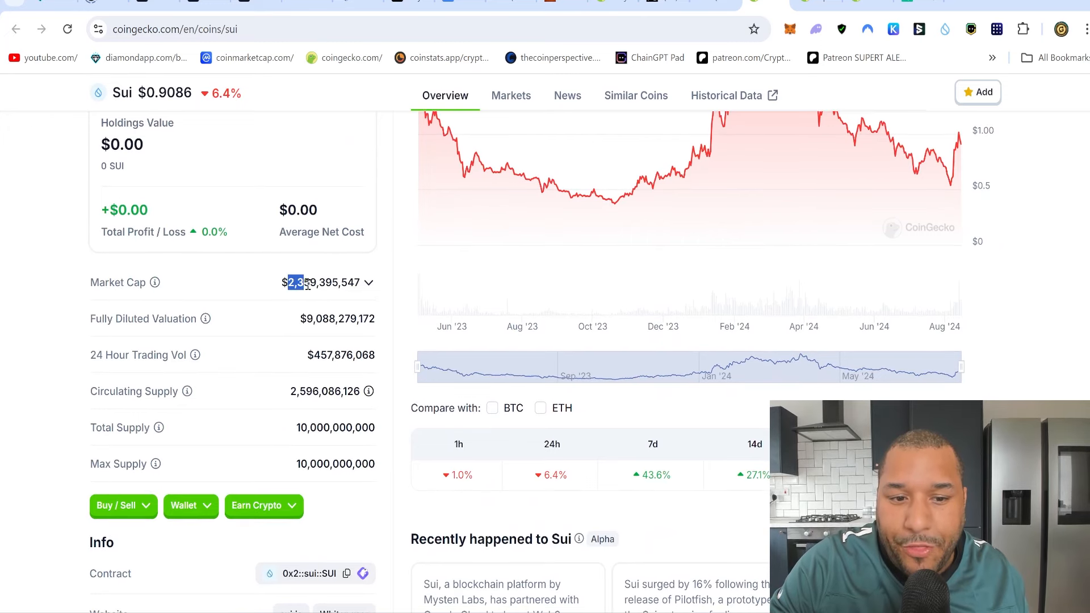
drag(289, 283, 360, 282)
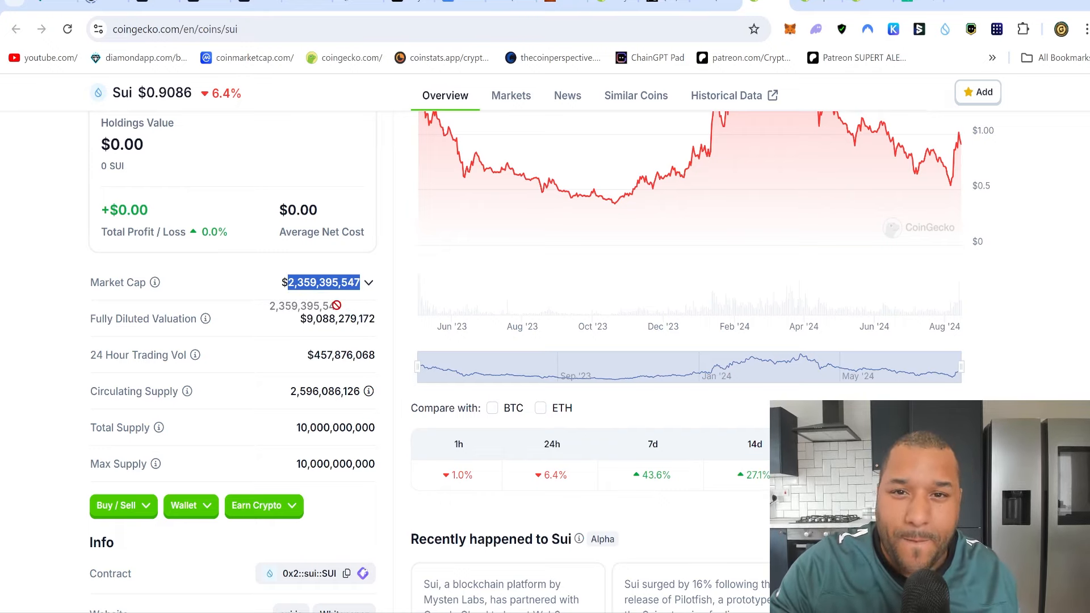
scroll(up, 3)
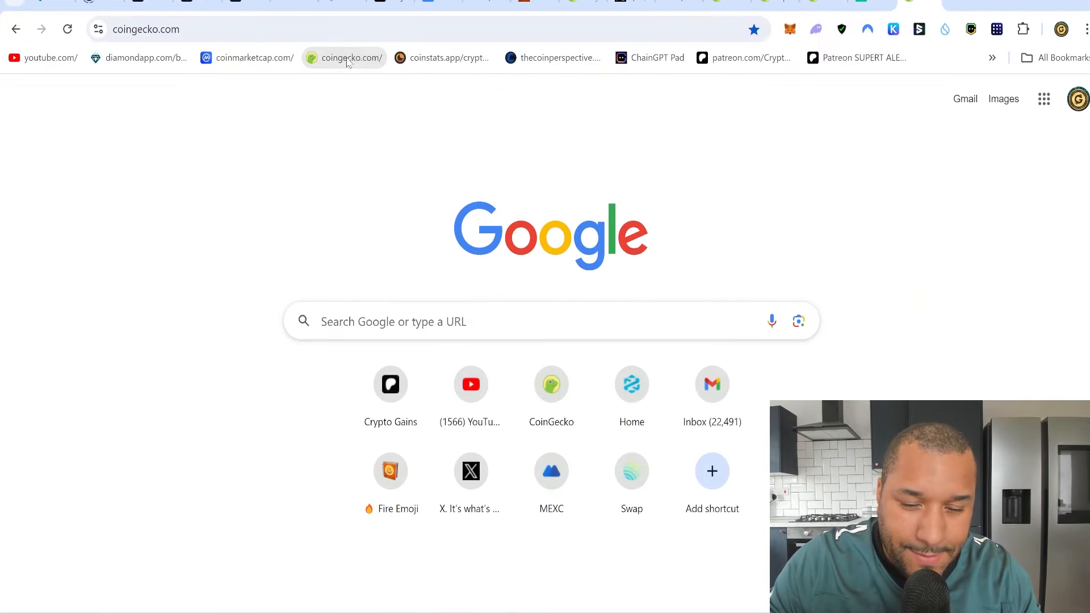
Open Ethereum's coin page from the CoinGecko home page and review its $320.9B market cap
click(344, 58)
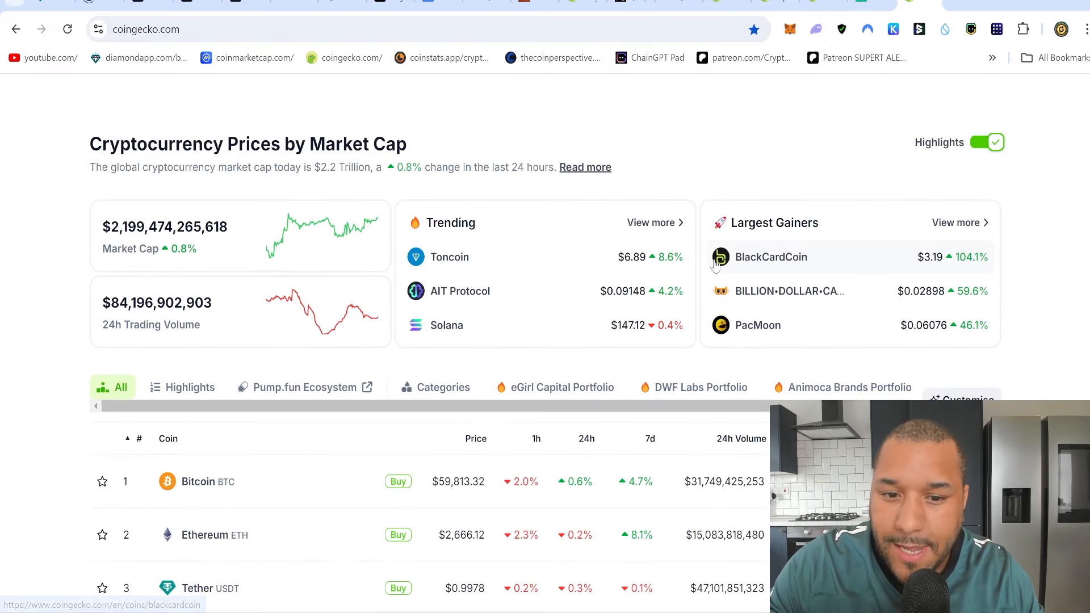
scroll(down, 3)
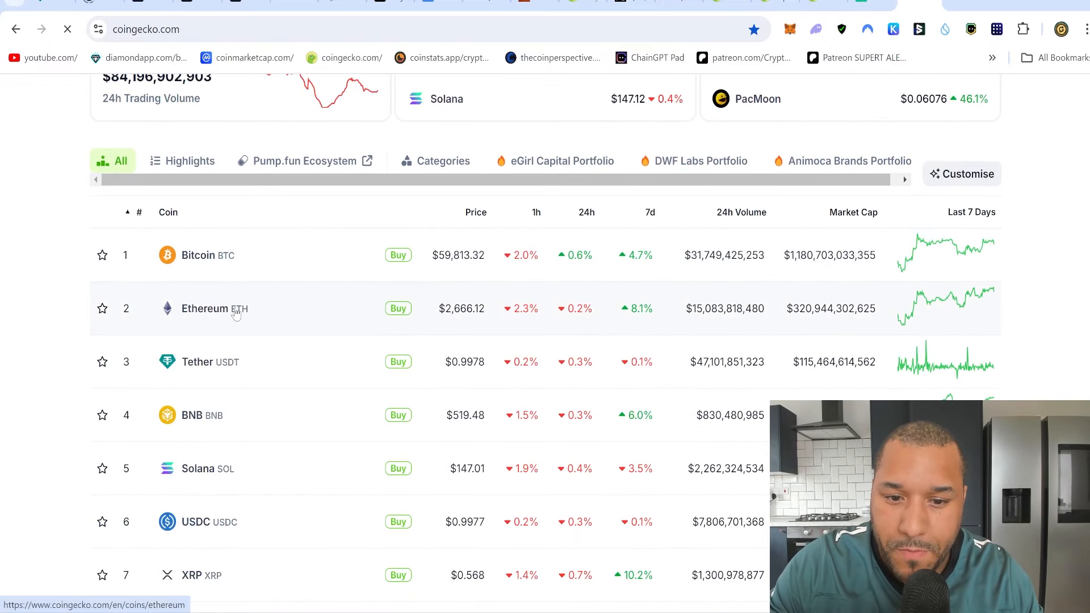
click(204, 307)
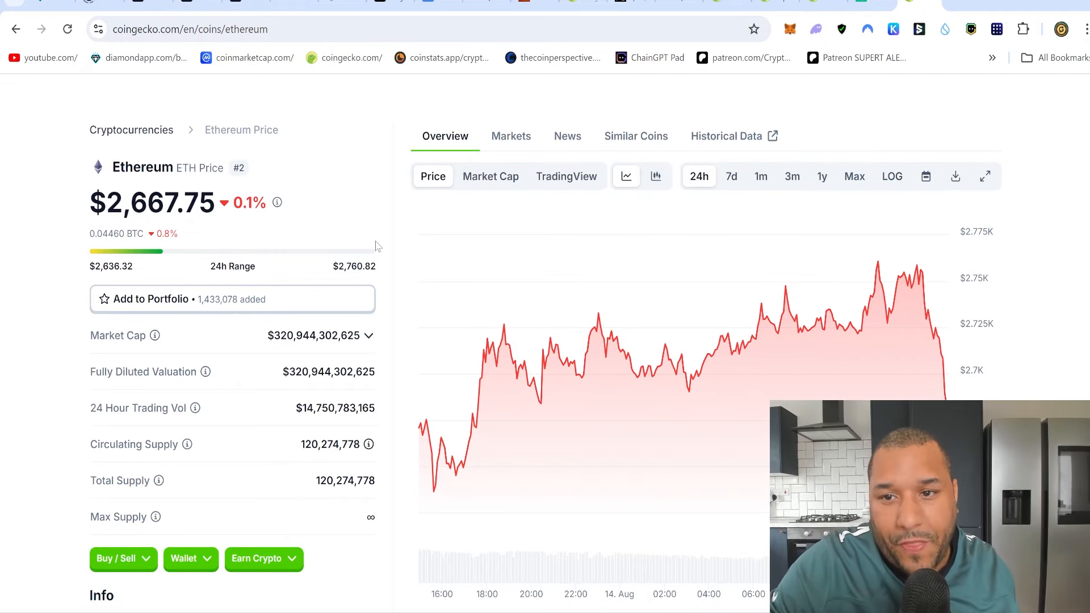
scroll(down, 3)
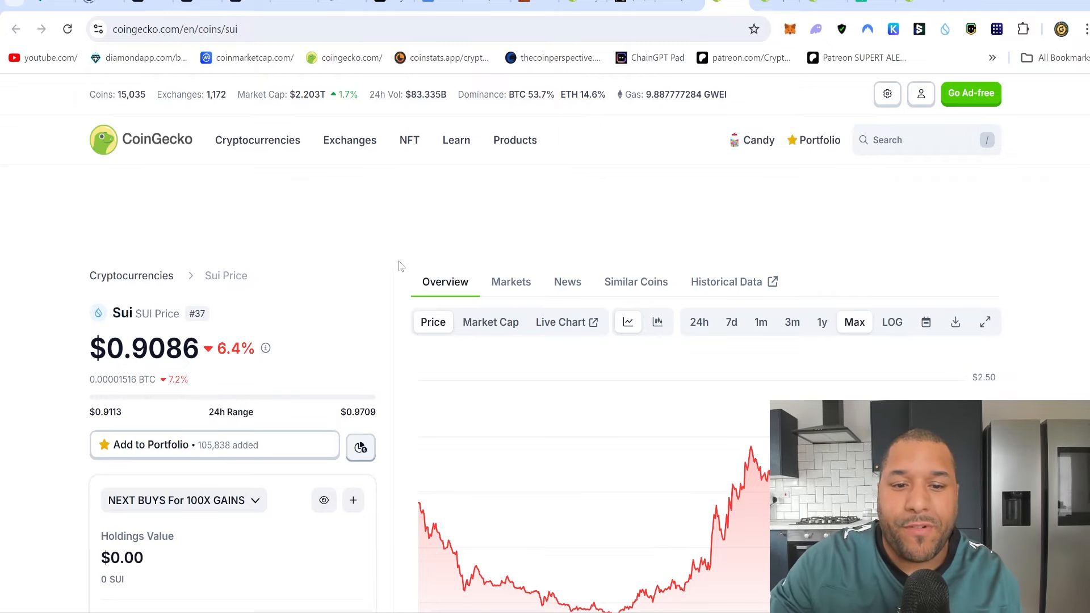
Inspect Sui's all-time chart prices around Oct 2023 and Jan 2024
scroll(down, 3)
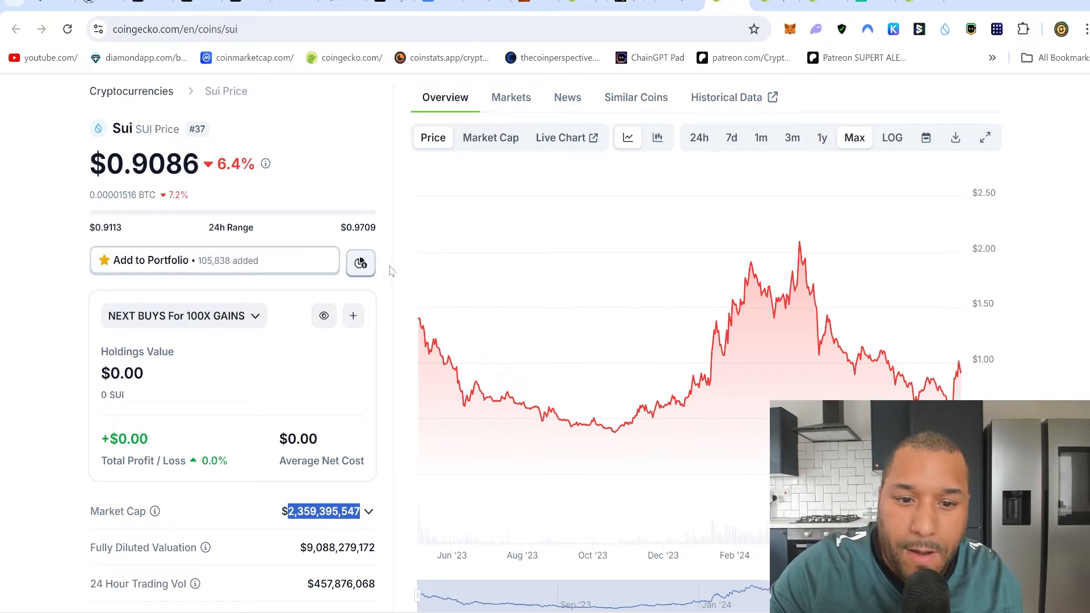
scroll(down, 3)
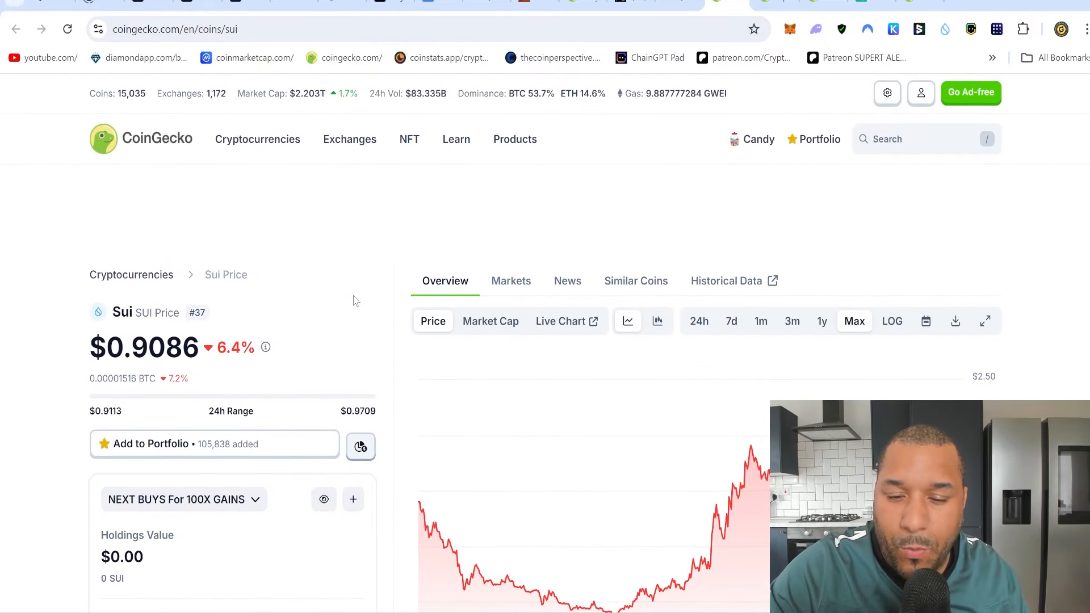
scroll(down, 3)
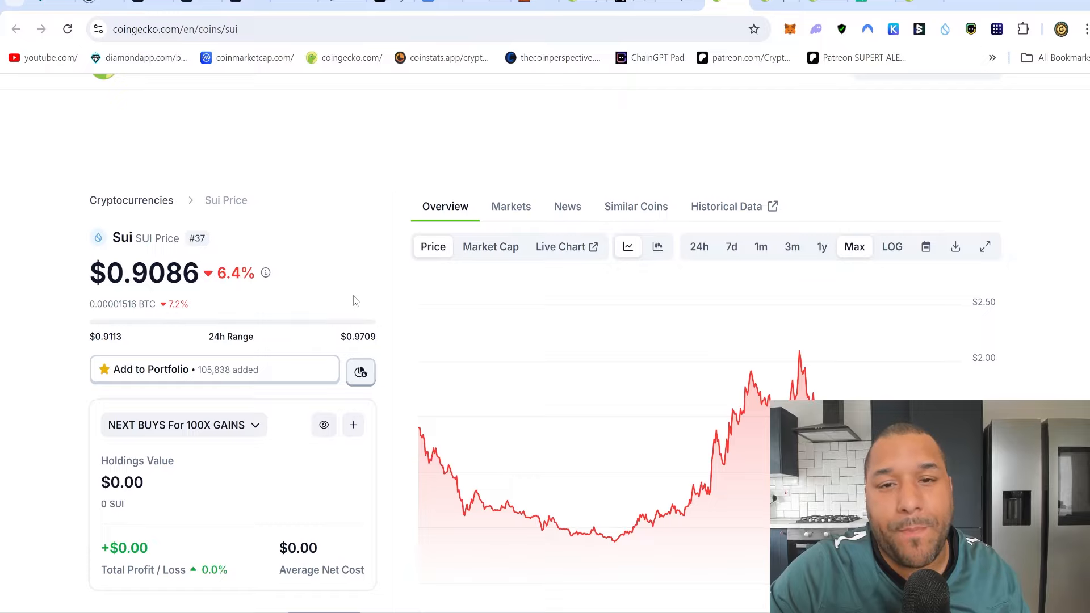
scroll(down, 3)
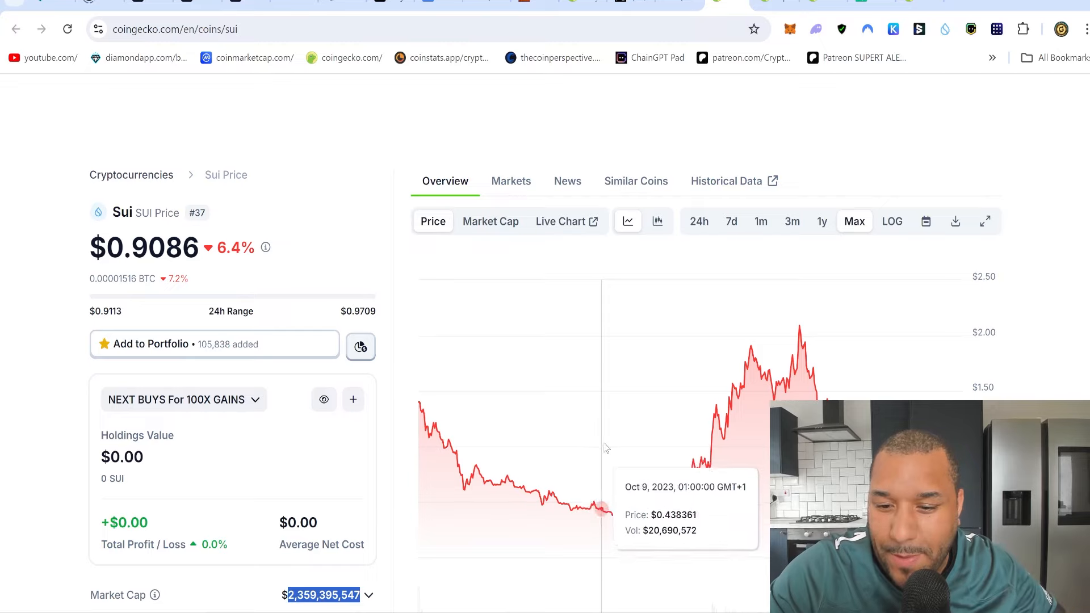
mouse_move(718, 391)
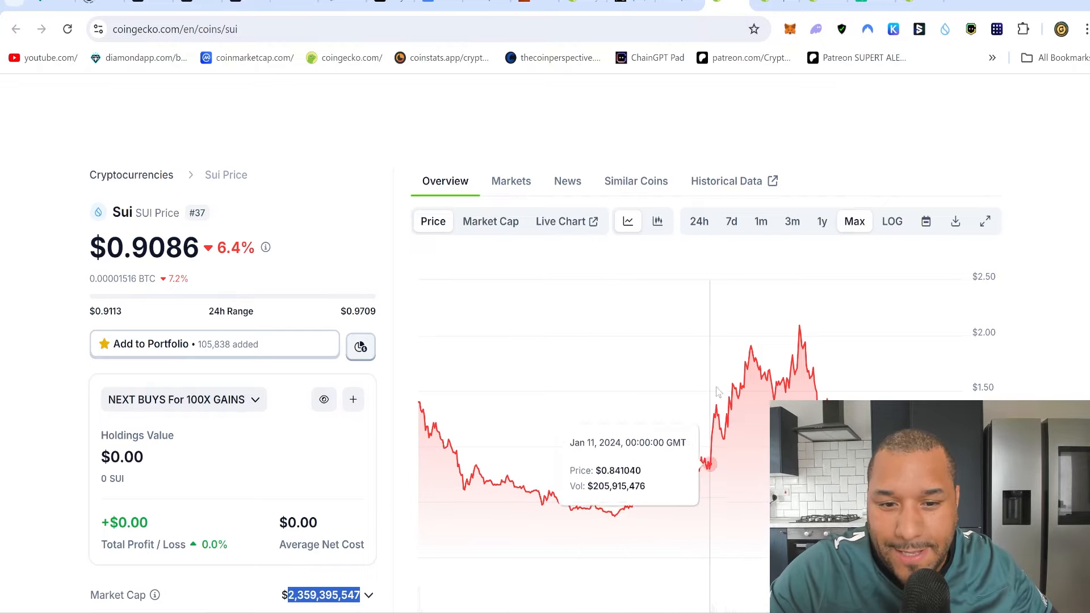
mouse_move(800, 341)
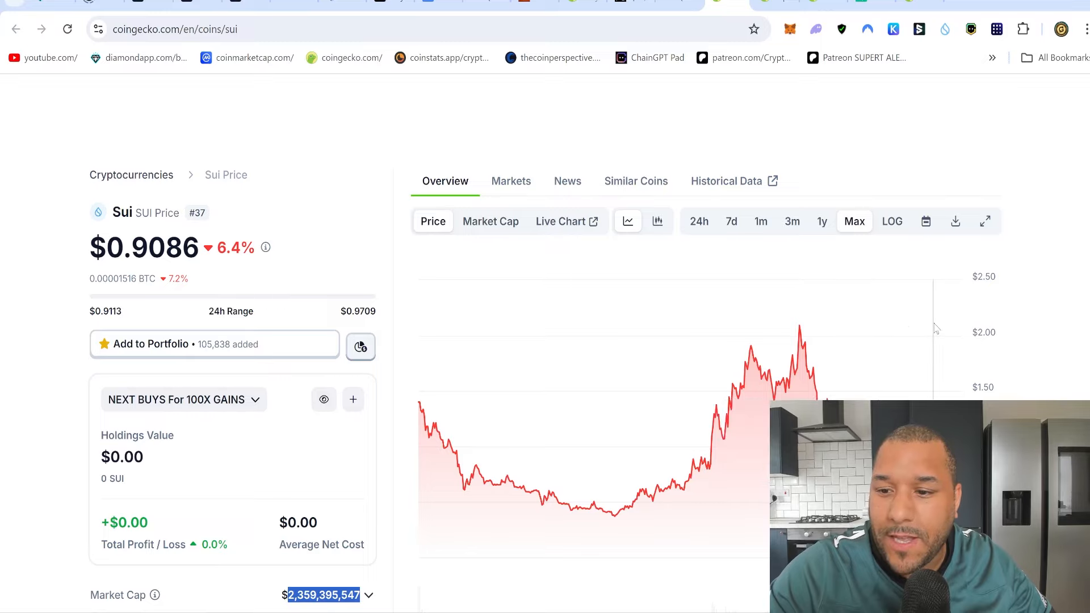
scroll(down, 3)
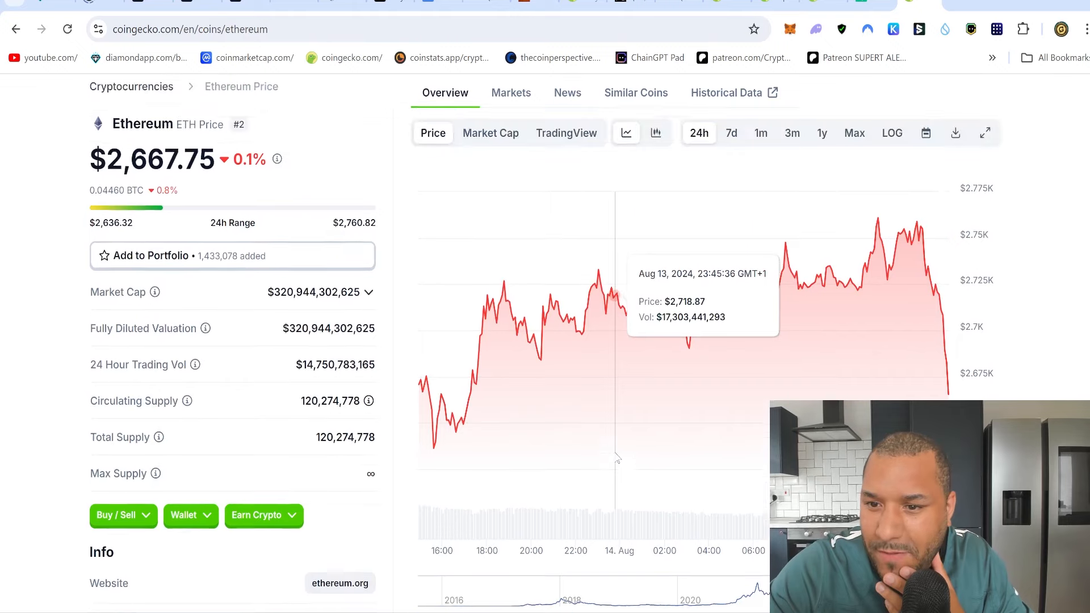
Set Ethereum's price chart to the Max range, showing its 2021 peak near $5K
click(854, 138)
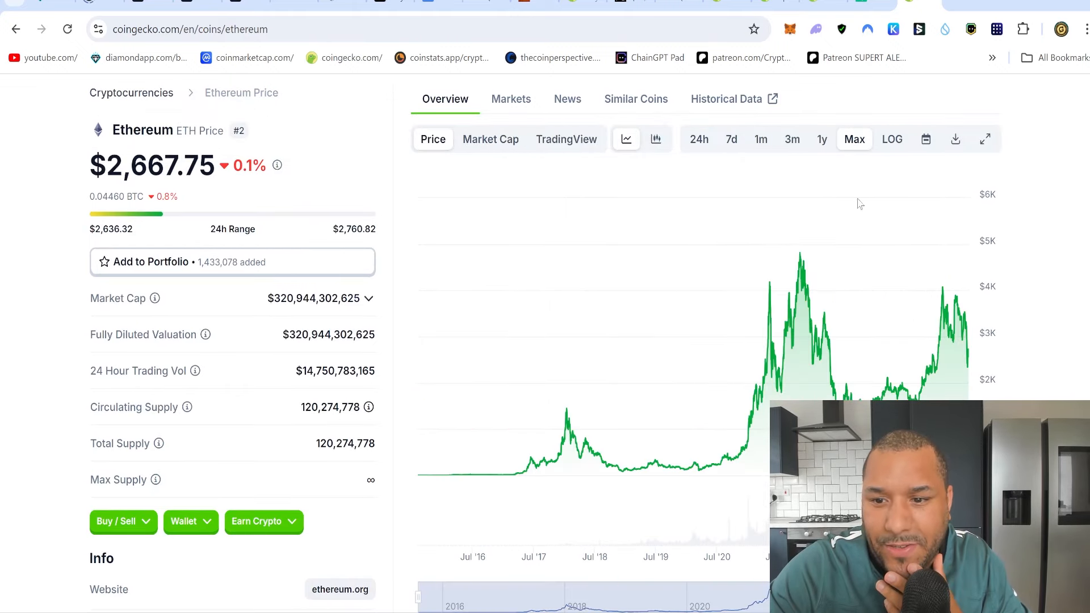
mouse_move(544, 404)
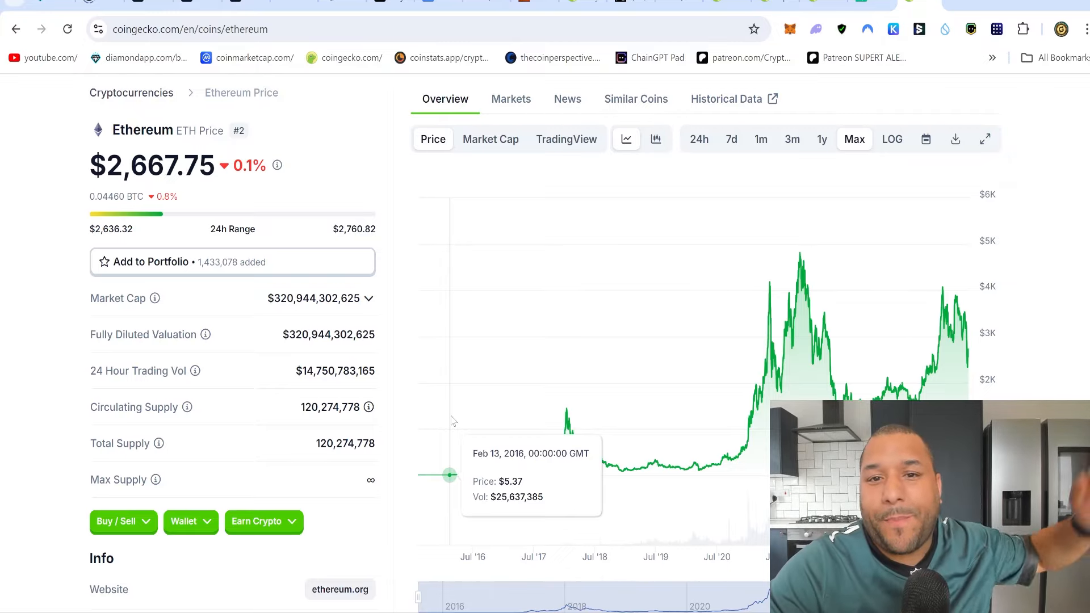
mouse_move(445, 475)
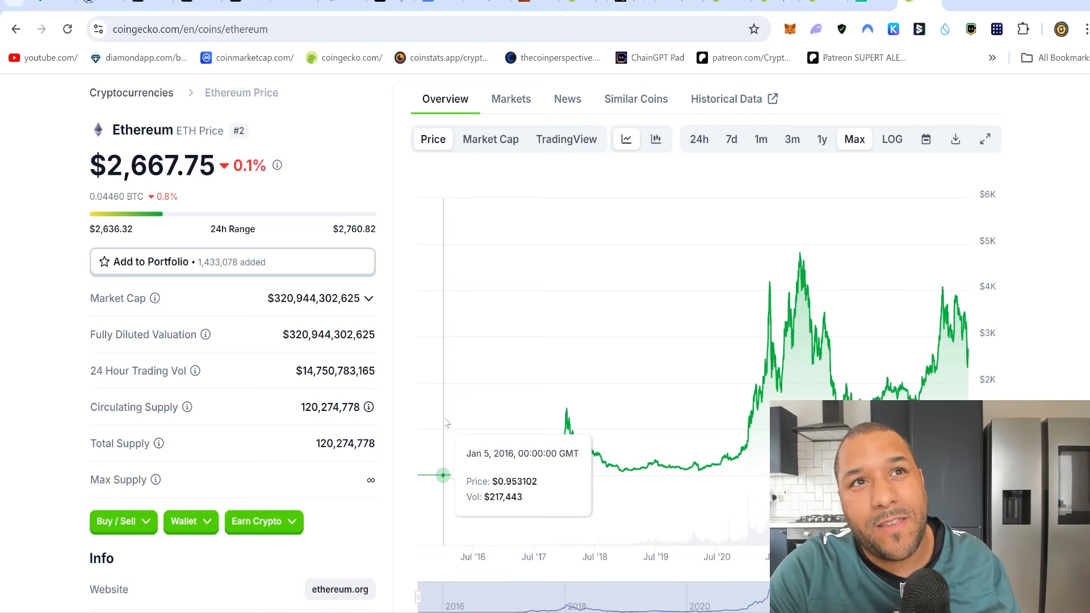
mouse_move(702, 441)
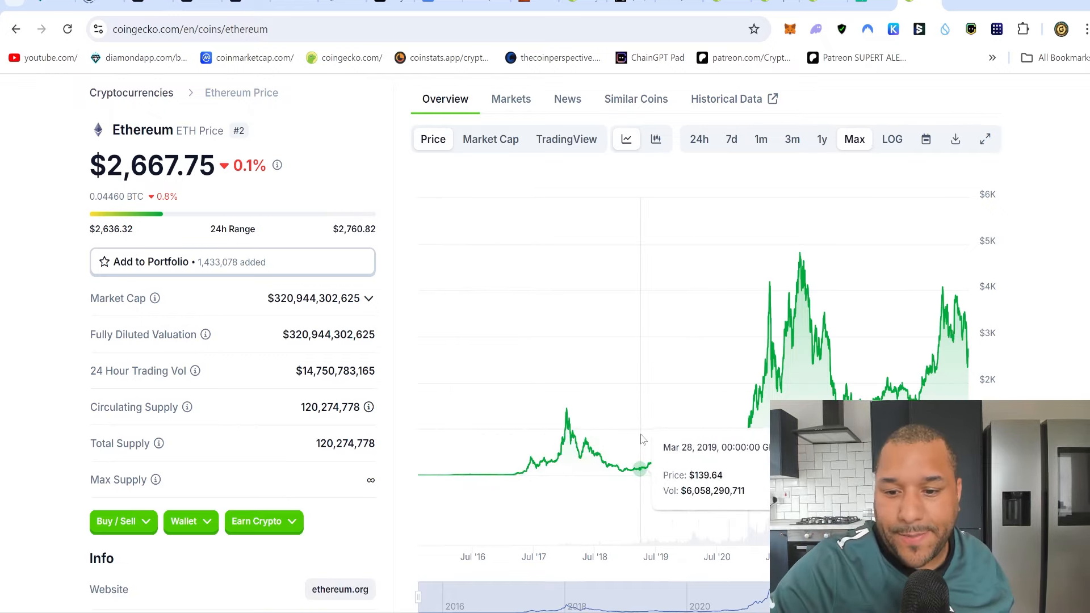
mouse_move(874, 377)
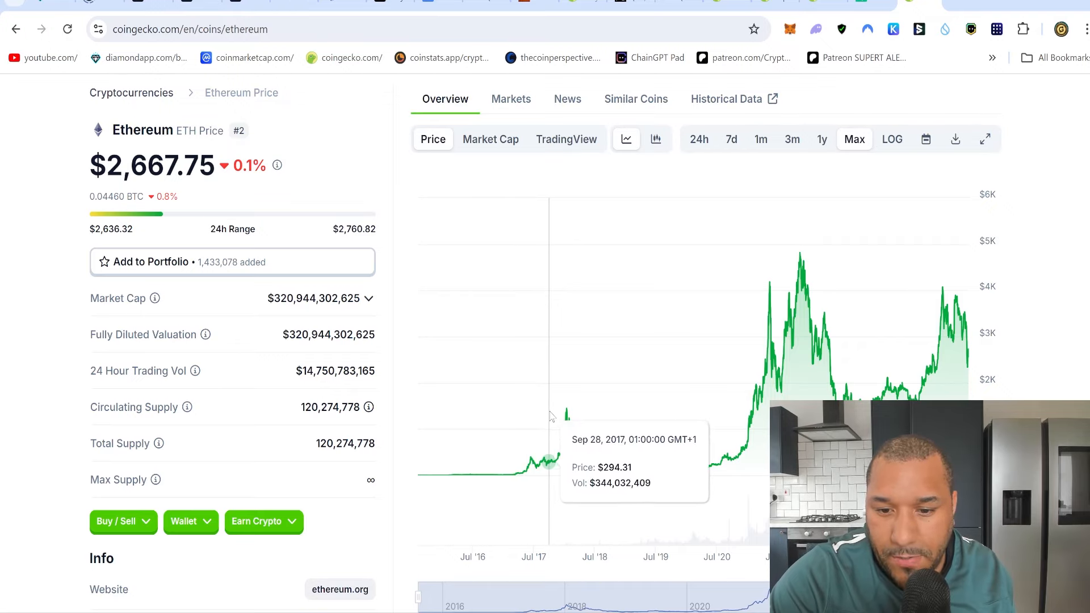
mouse_move(504, 476)
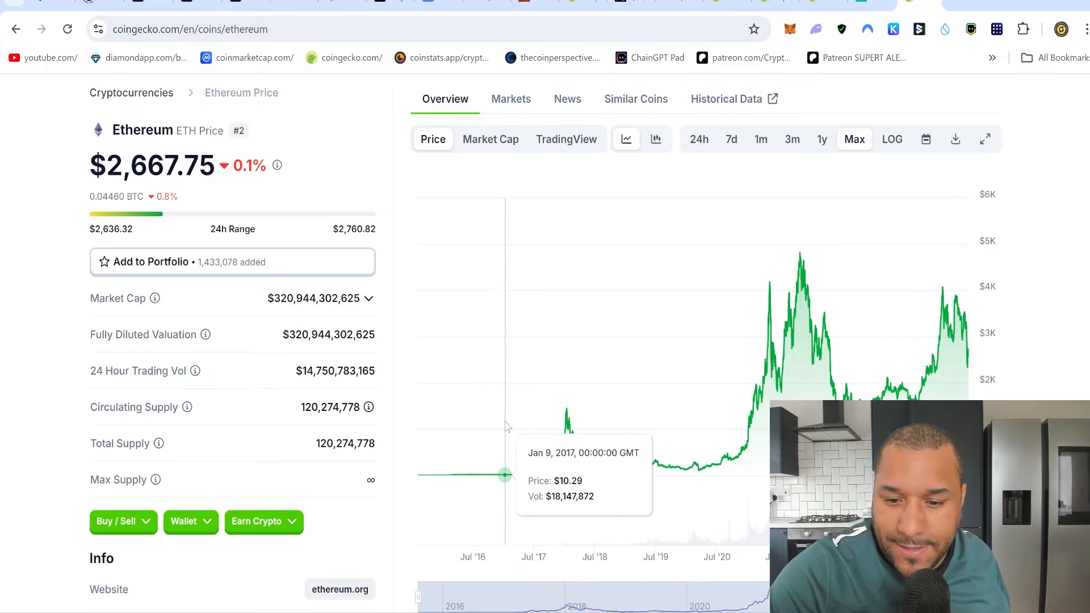
mouse_move(504, 476)
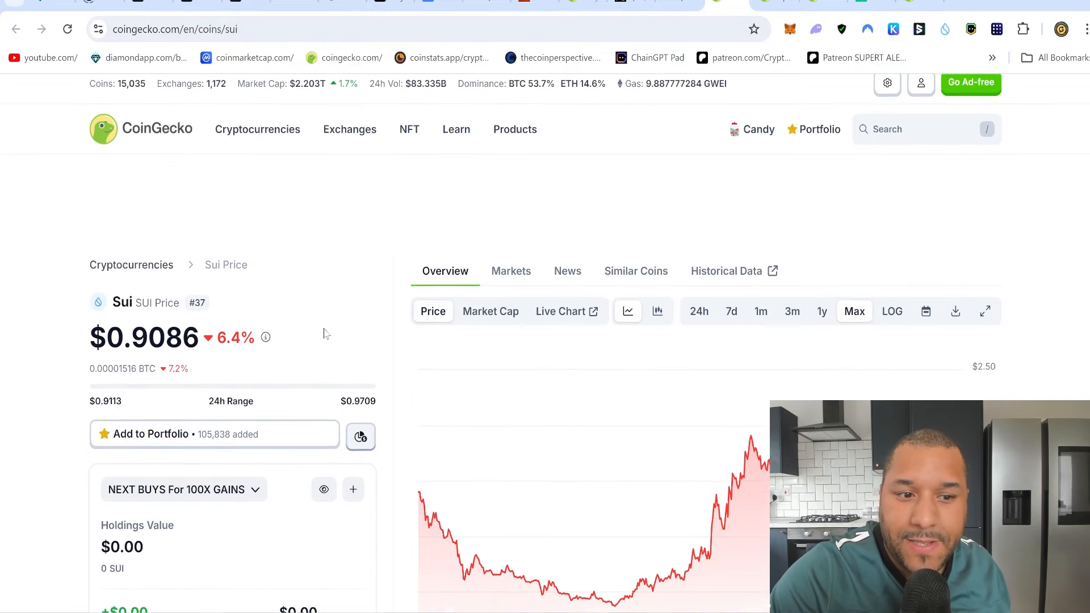
Highlight Sui's $0.9086 price and its 10 billion total supply figure
scroll(down, 3)
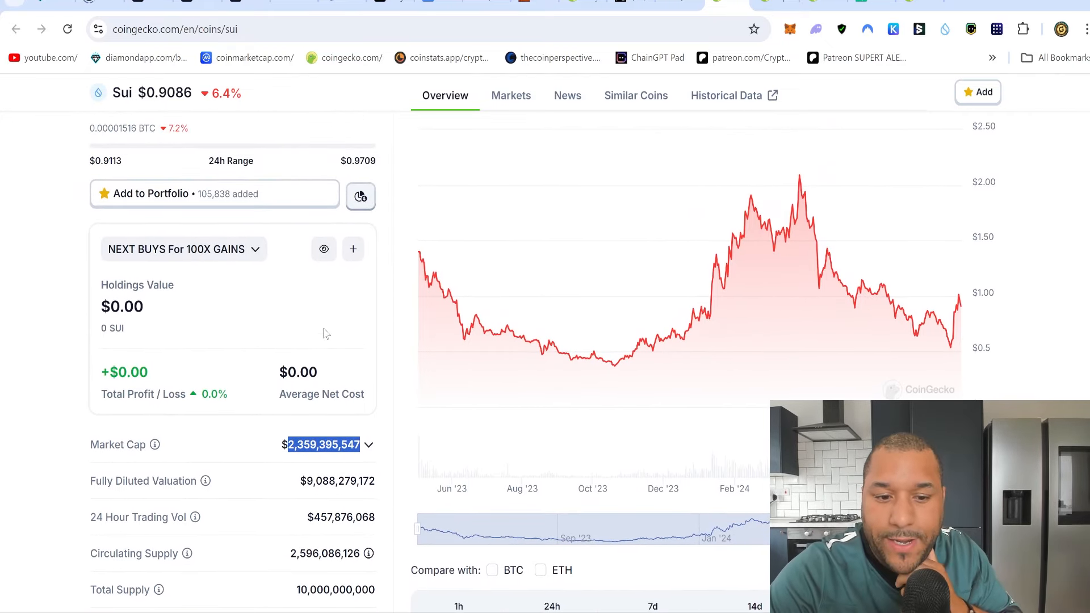
scroll(down, 3)
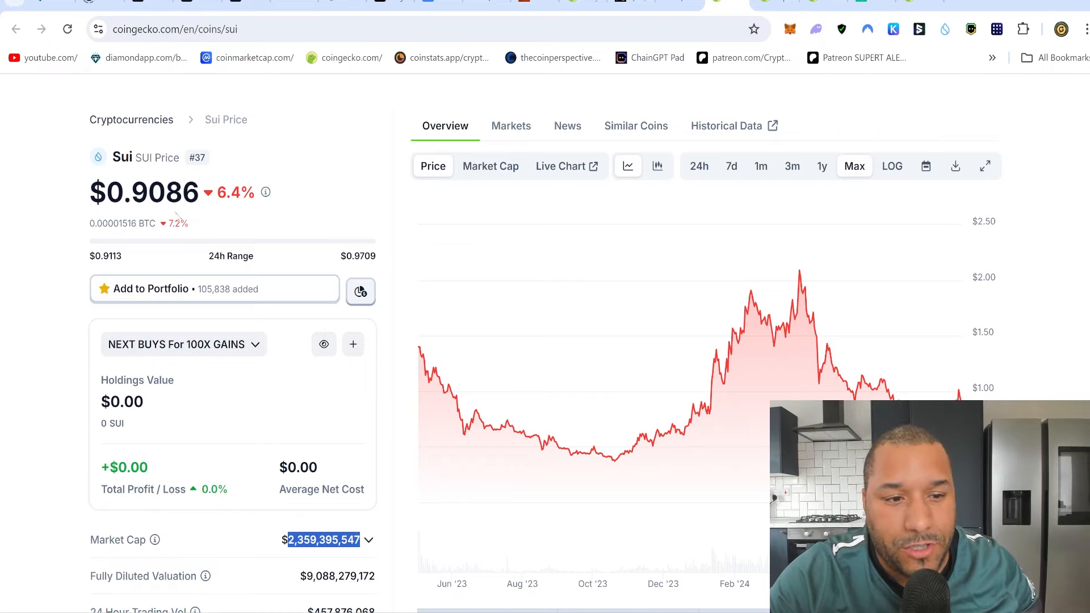
drag(132, 193, 188, 192)
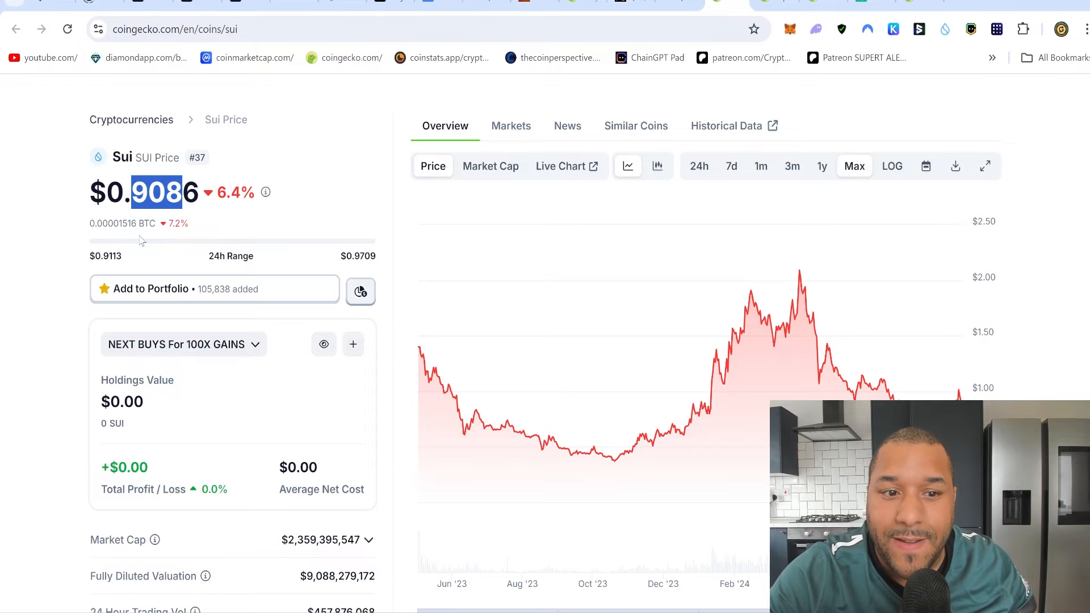
scroll(down, 3)
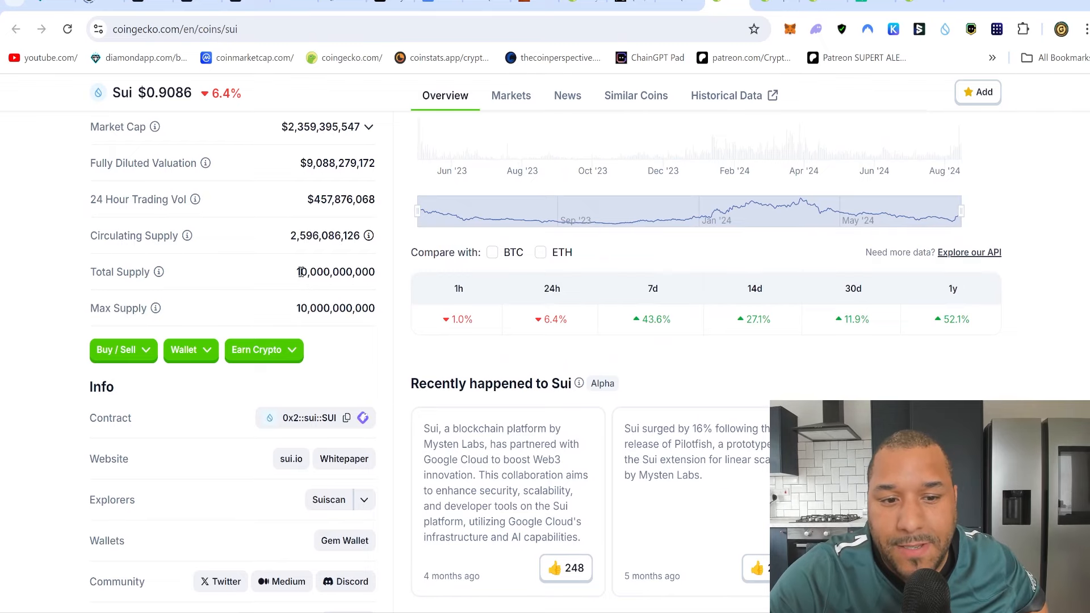
double_click(335, 272)
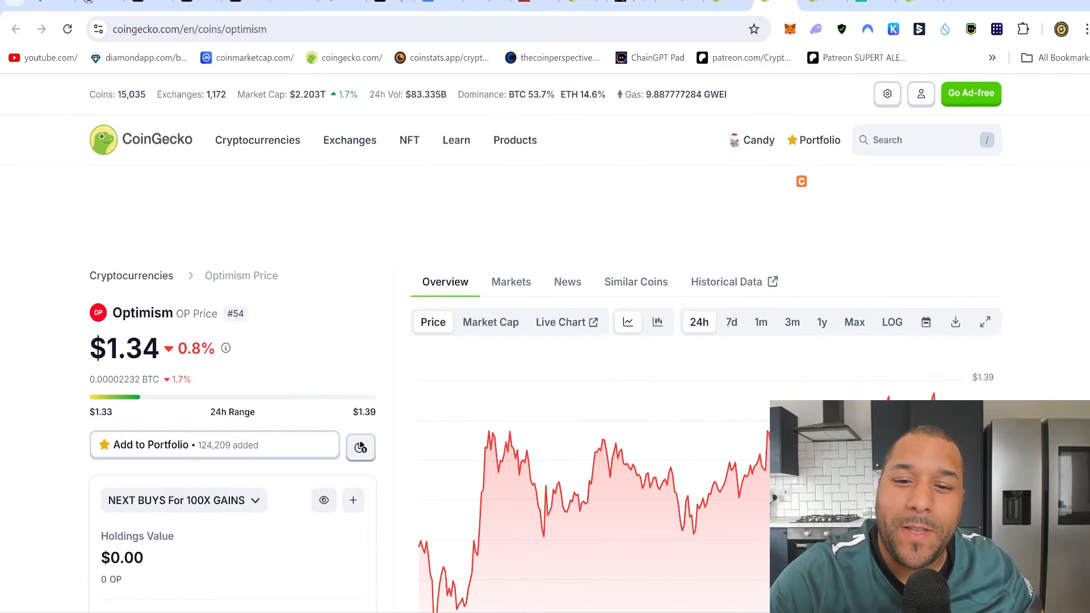
mouse_move(955, 266)
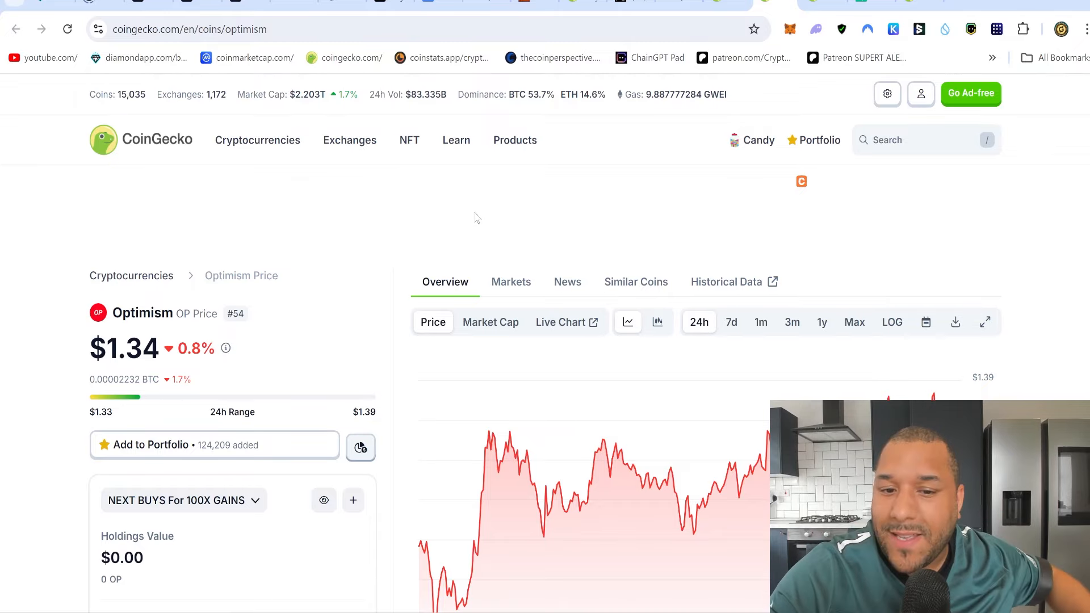
scroll(down, 3)
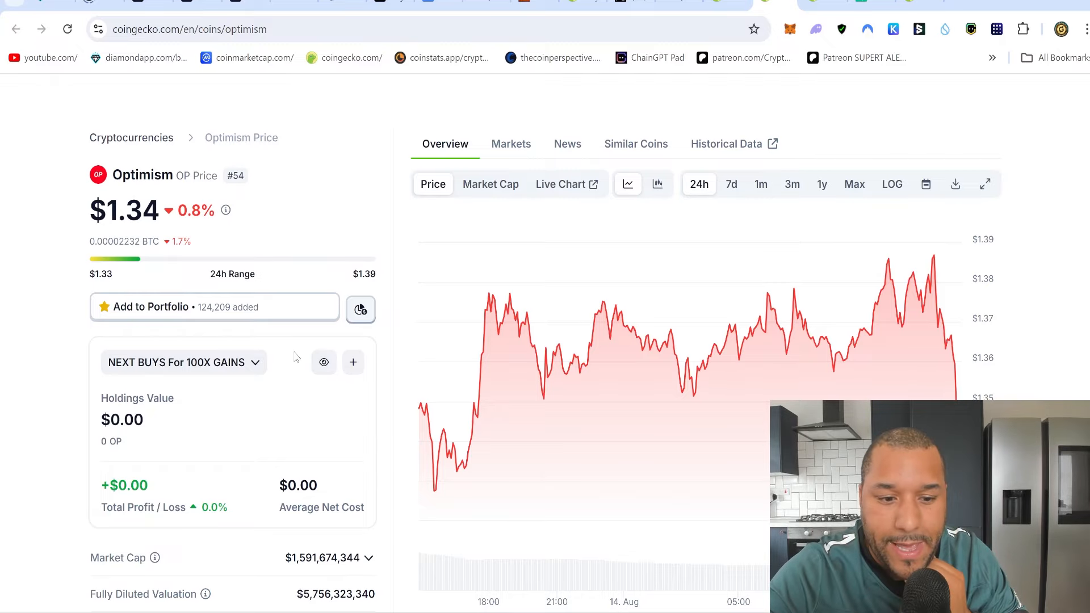
scroll(down, 3)
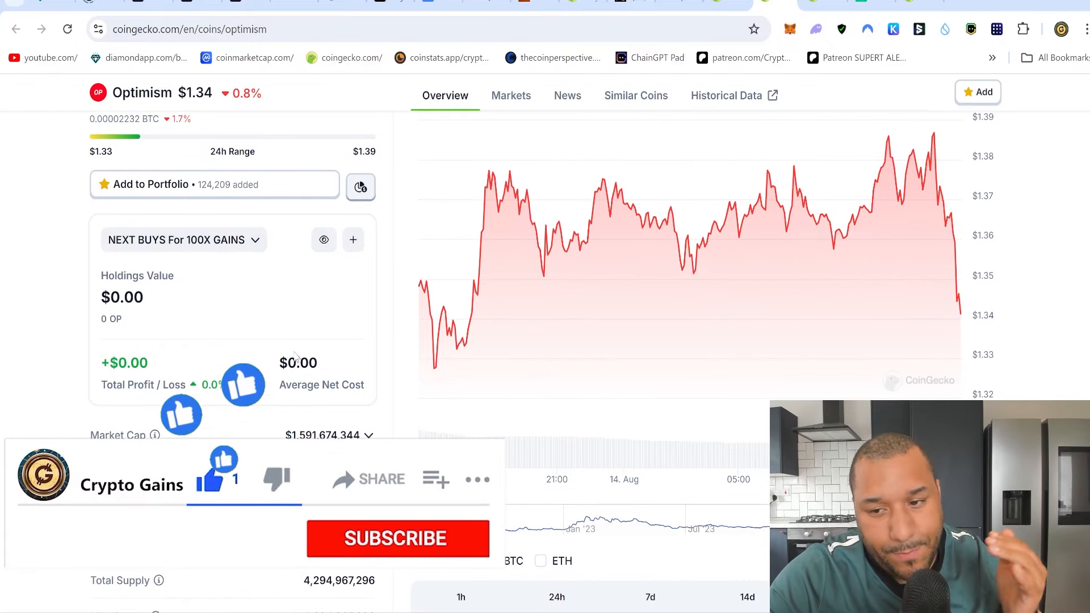
click(397, 538)
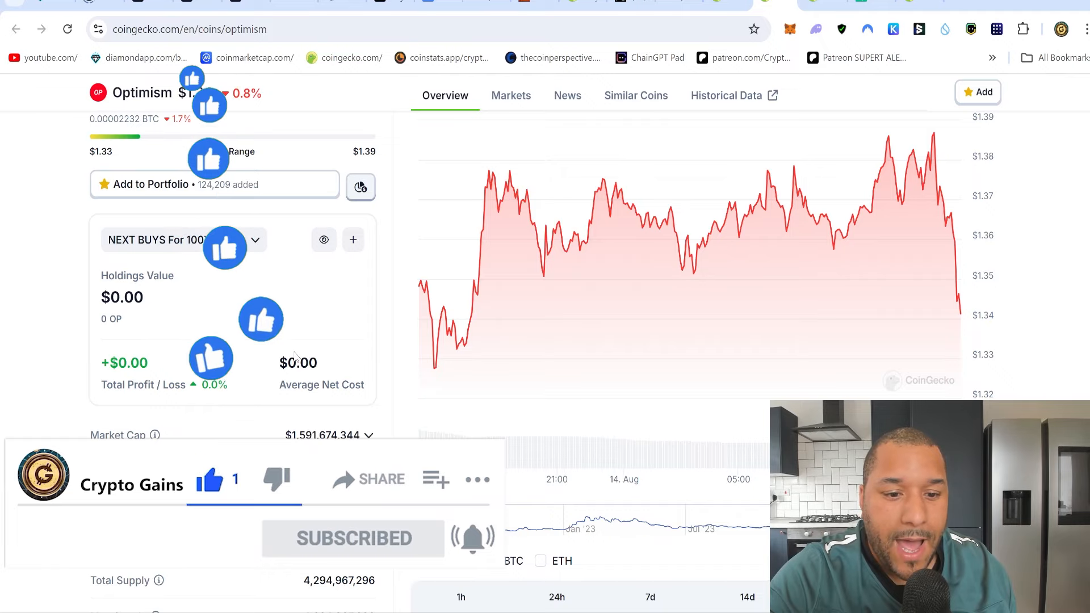
scroll(down, 3)
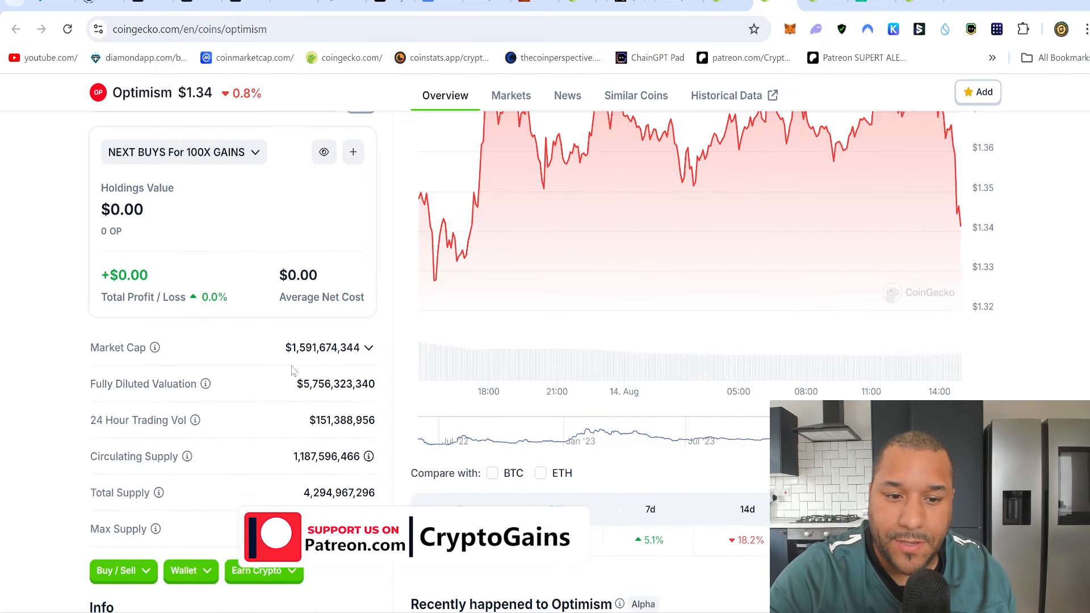
double_click(325, 348)
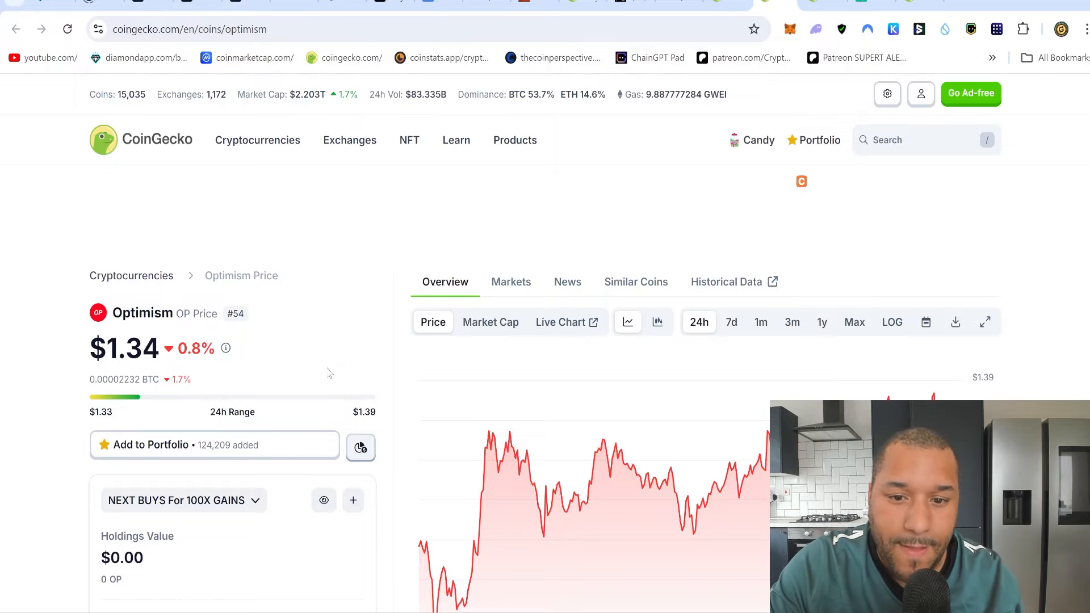
Highlight Optimism's price figure and review its supply and price-change stats
scroll(down, 3)
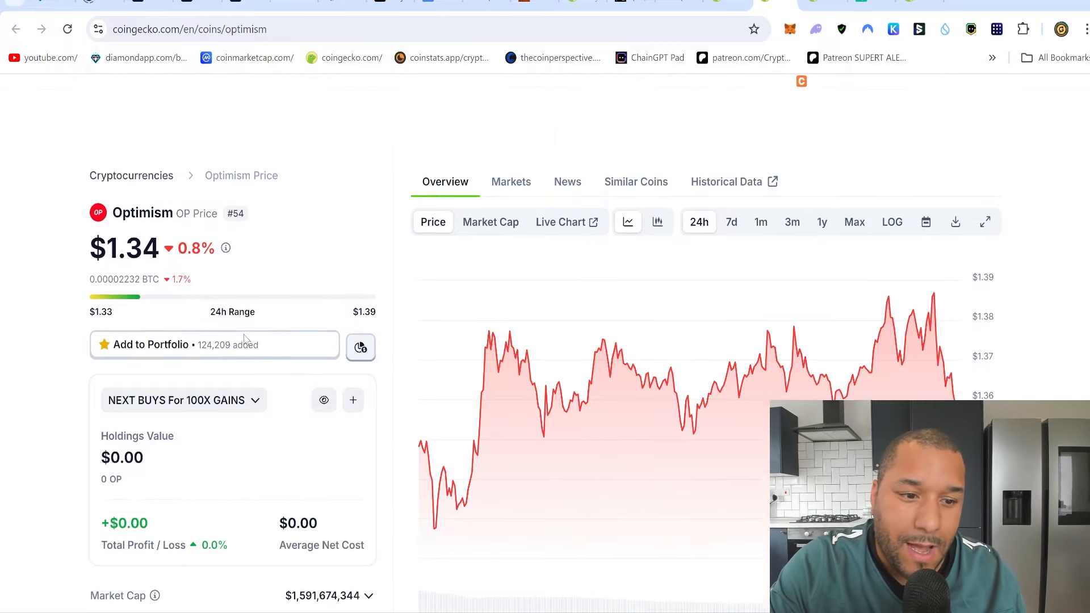
scroll(down, 3)
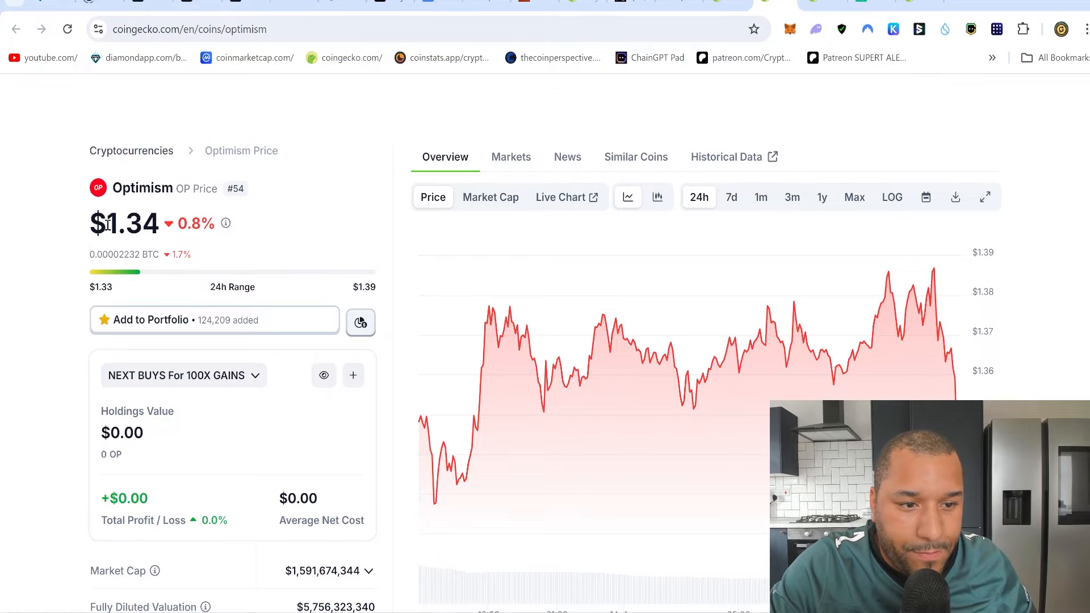
double_click(127, 224)
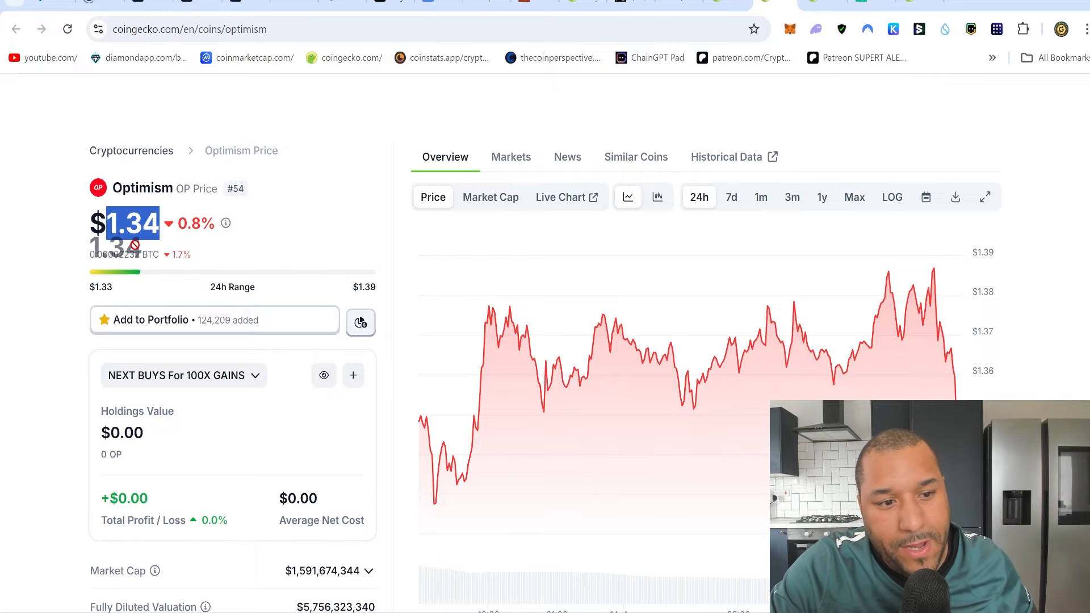
scroll(down, 3)
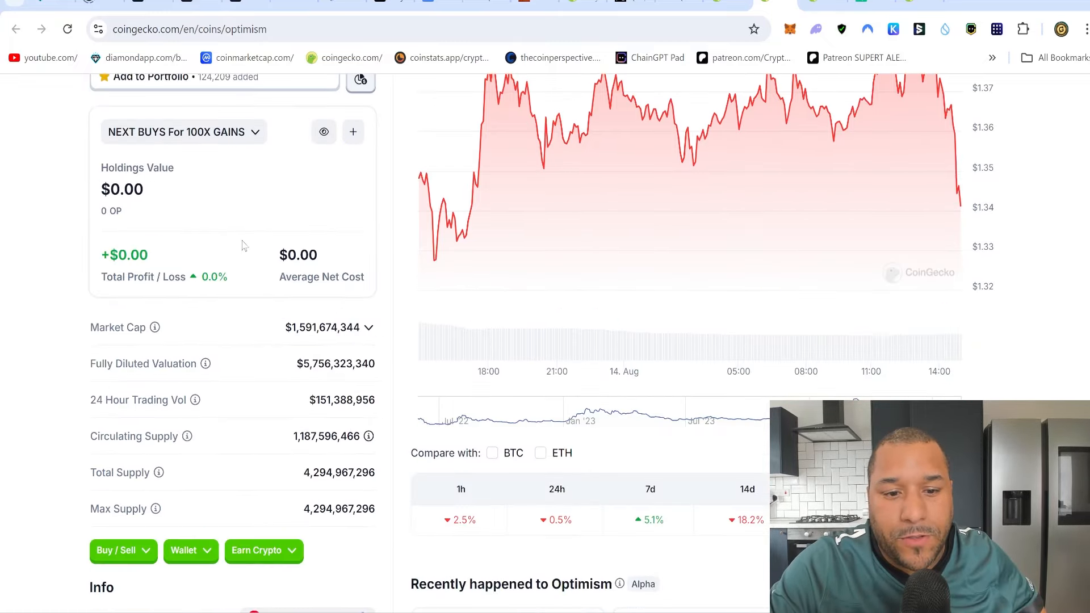
scroll(down, 3)
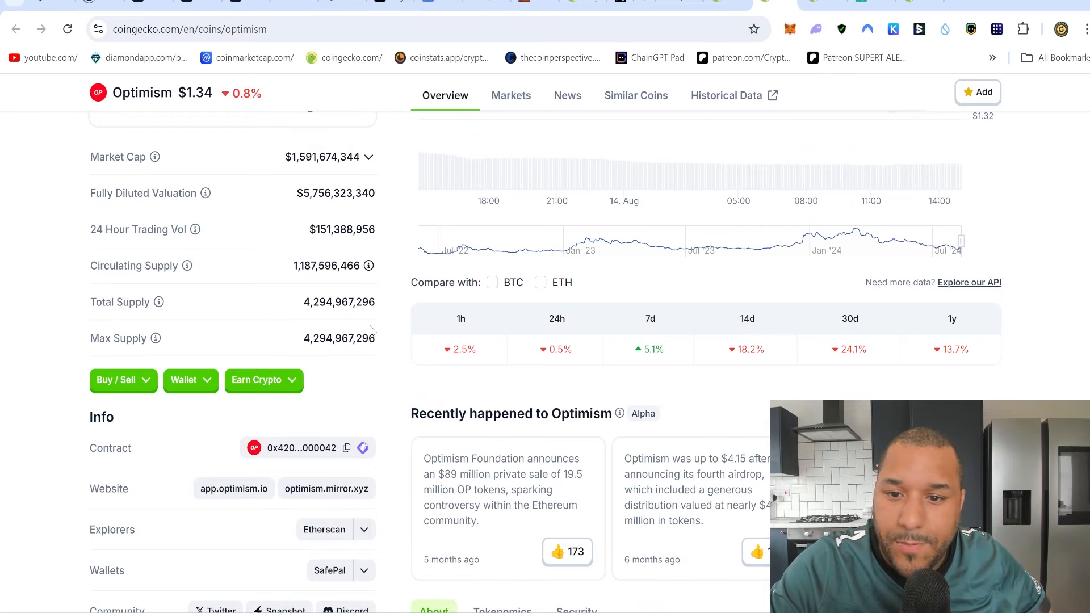
Open Sui's official website, sui.io, from its CoinGecko Info section
scroll(up, 3)
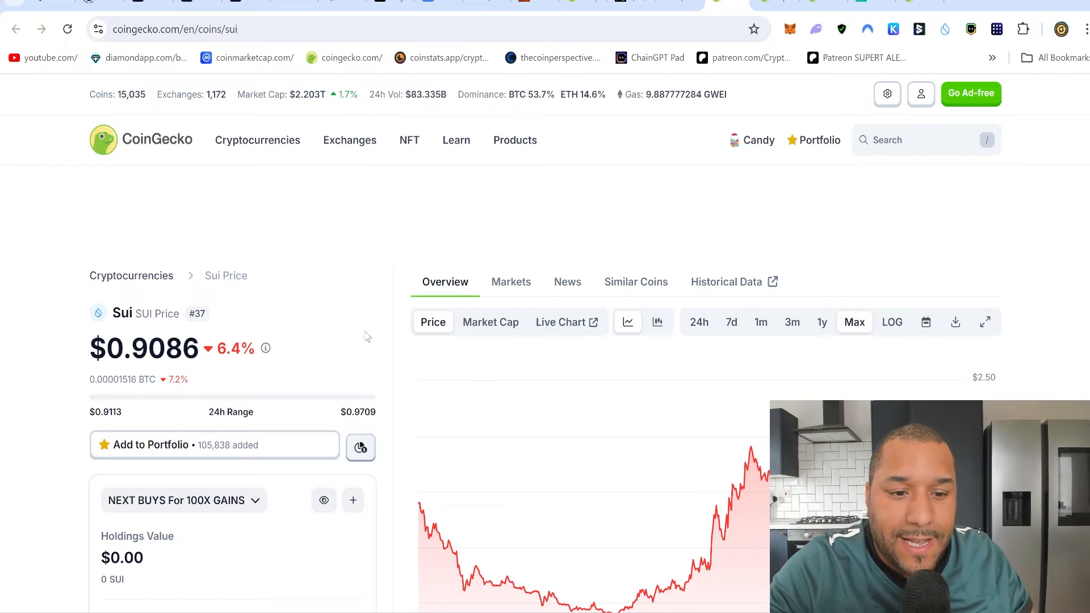
scroll(down, 3)
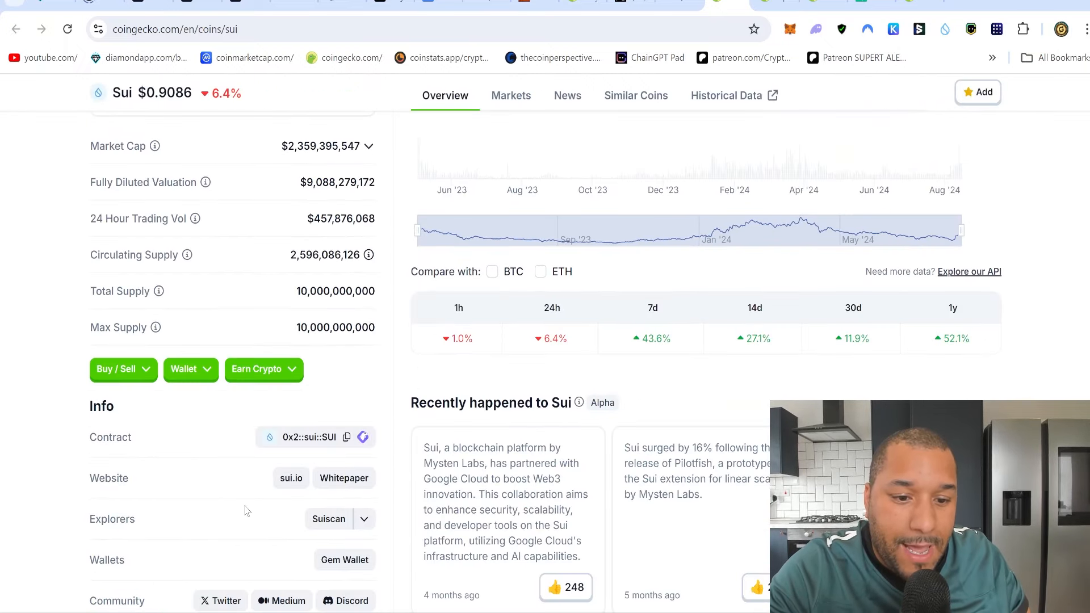
click(290, 478)
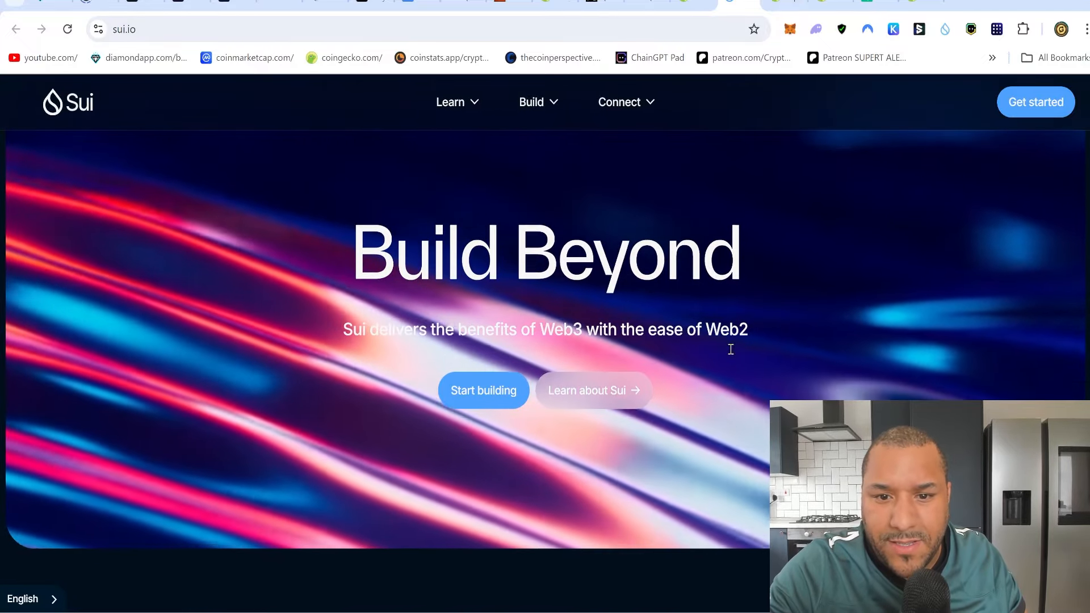
Scroll through the sui.io homepage, then open Optimism's app.optimism.io website
scroll(down, 3)
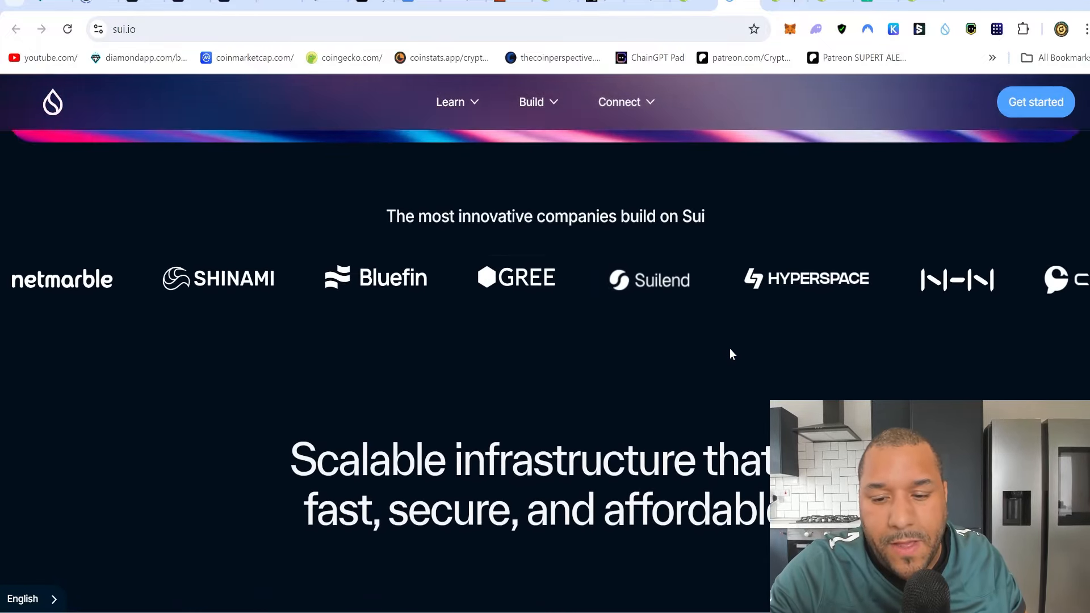
scroll(down, 3)
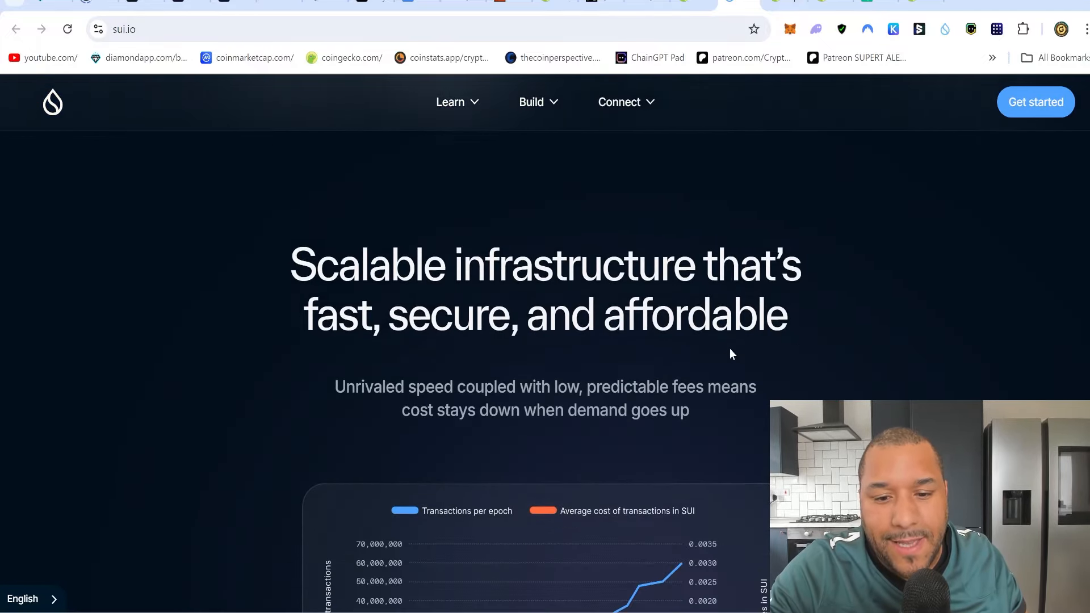
scroll(down, 3)
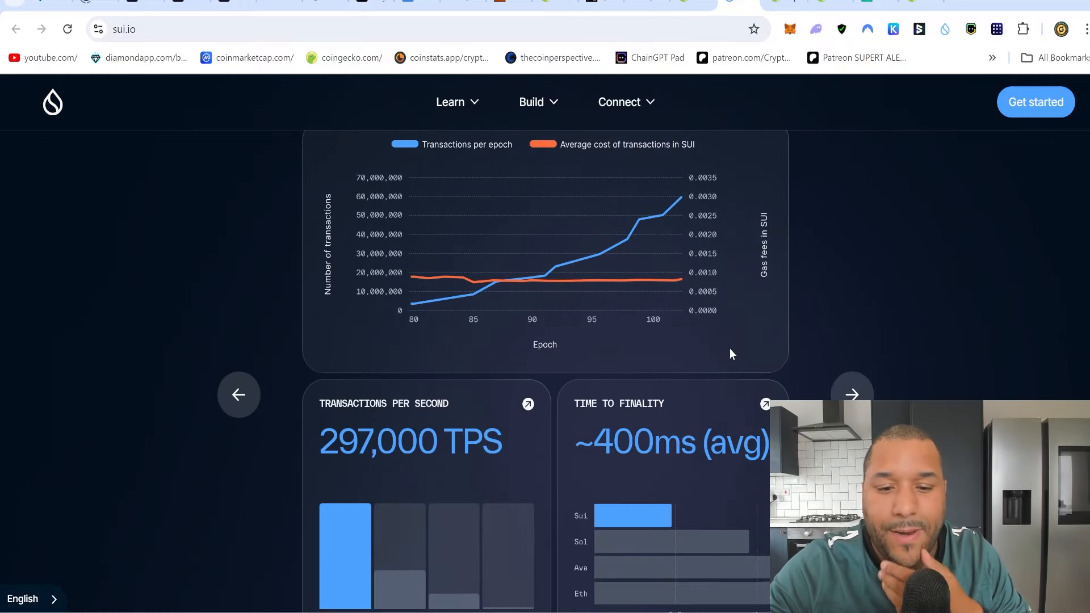
scroll(up, 3)
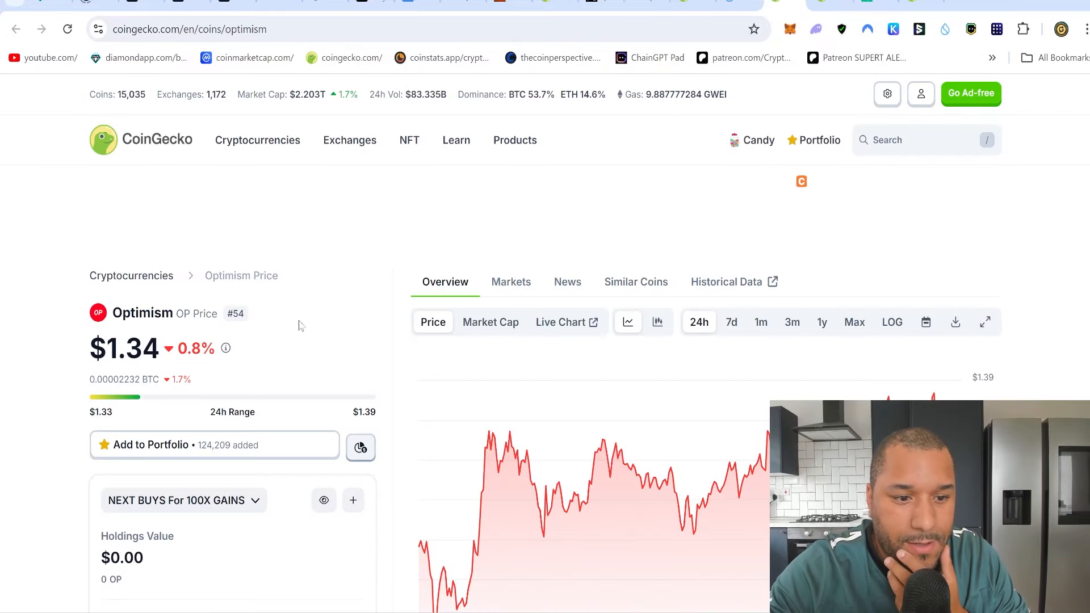
scroll(down, 3)
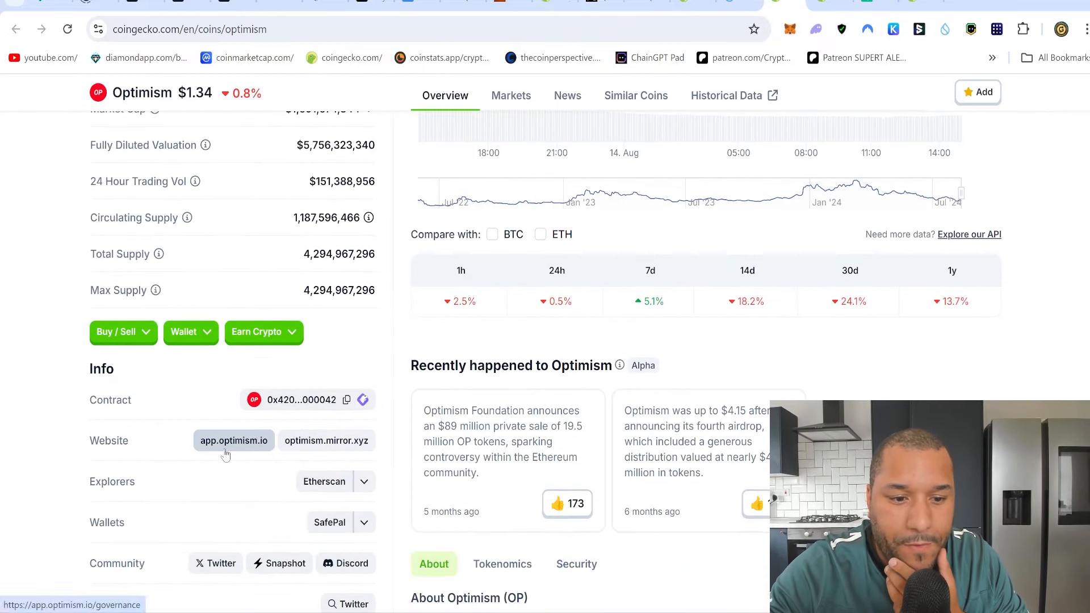
click(232, 440)
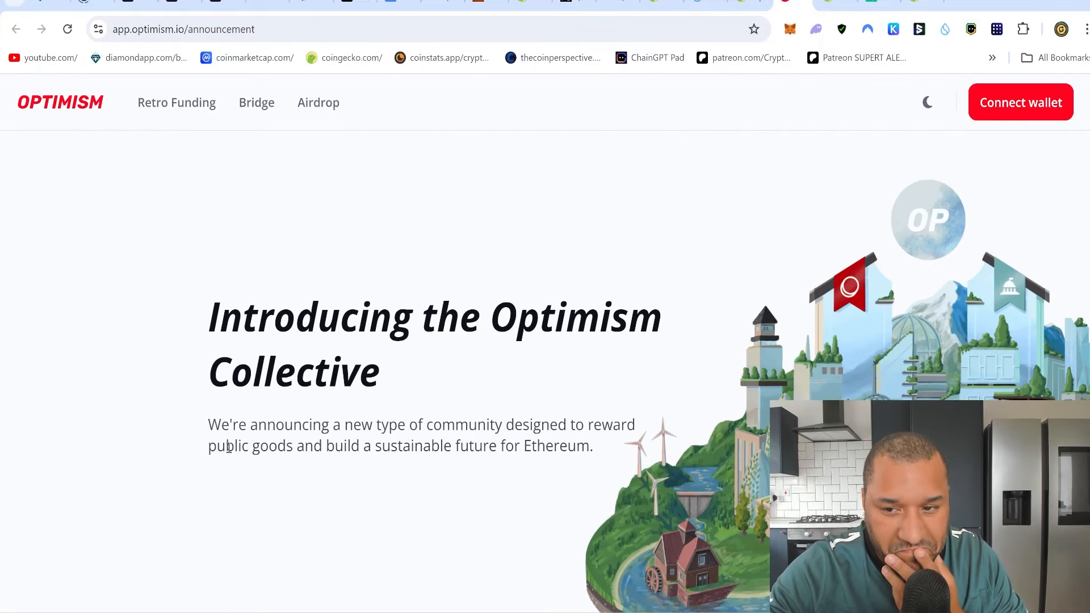
mouse_move(556, 307)
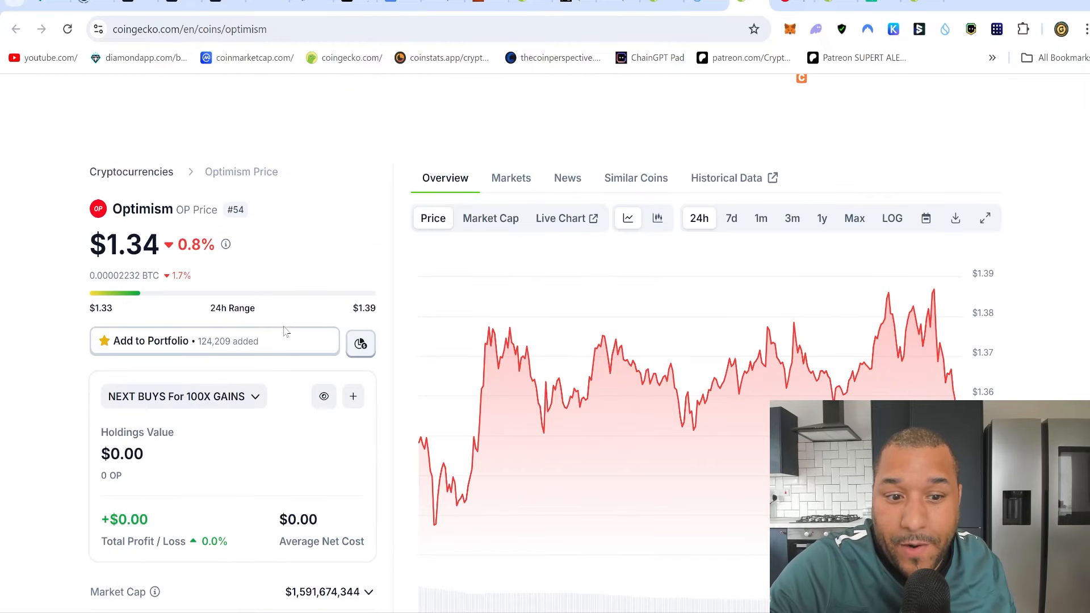
Return to Ethereum's page and search CoinGecko for 'matic'
scroll(down, 3)
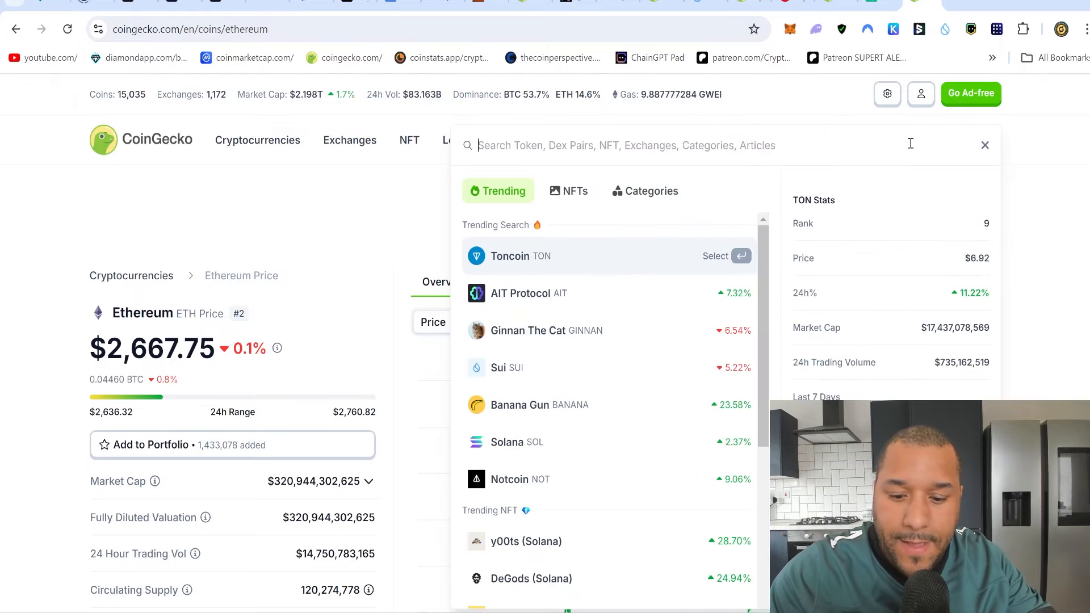
text(matic)
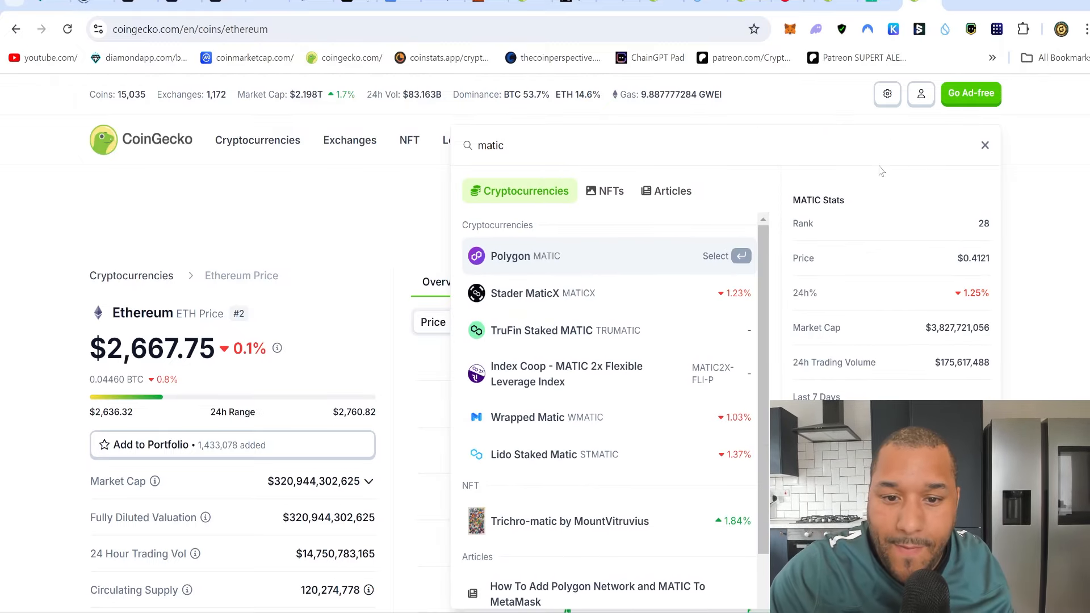
Open Polygon (MATIC) from the search results and set its chart to Max
click(513, 256)
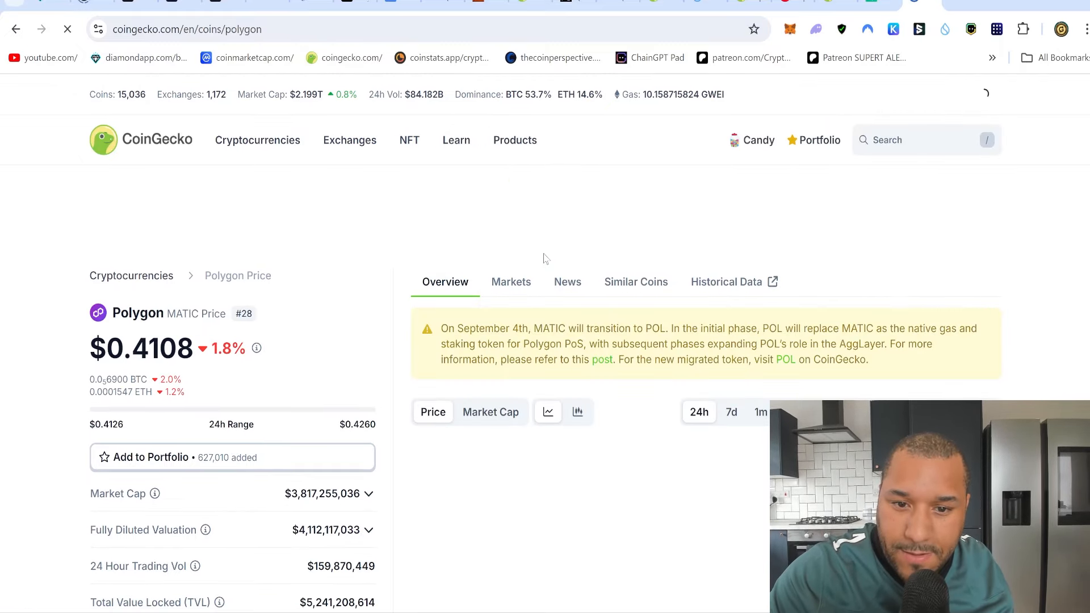
scroll(down, 3)
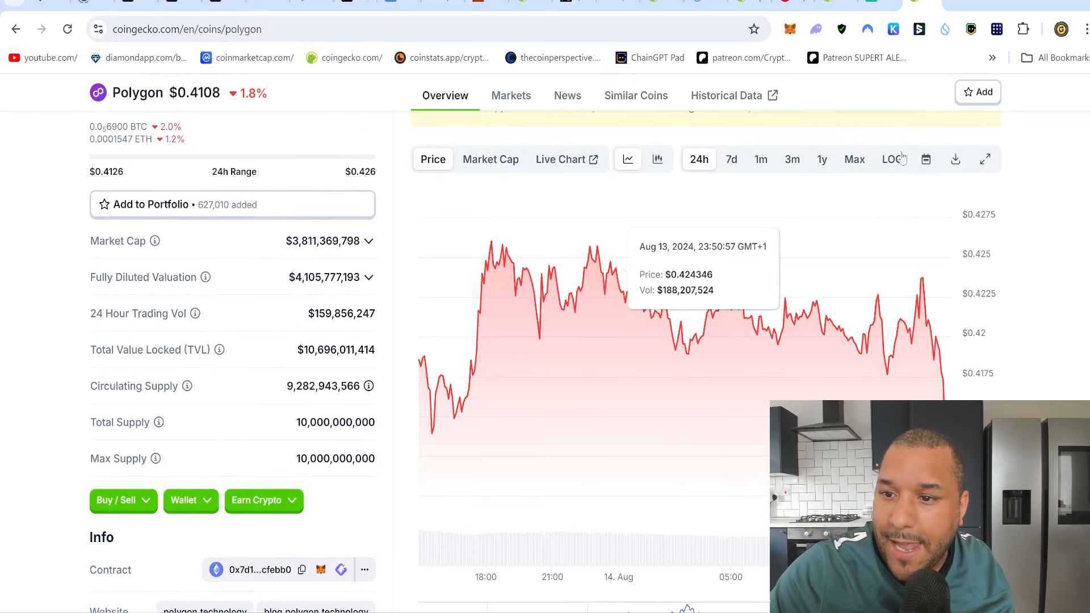
click(854, 159)
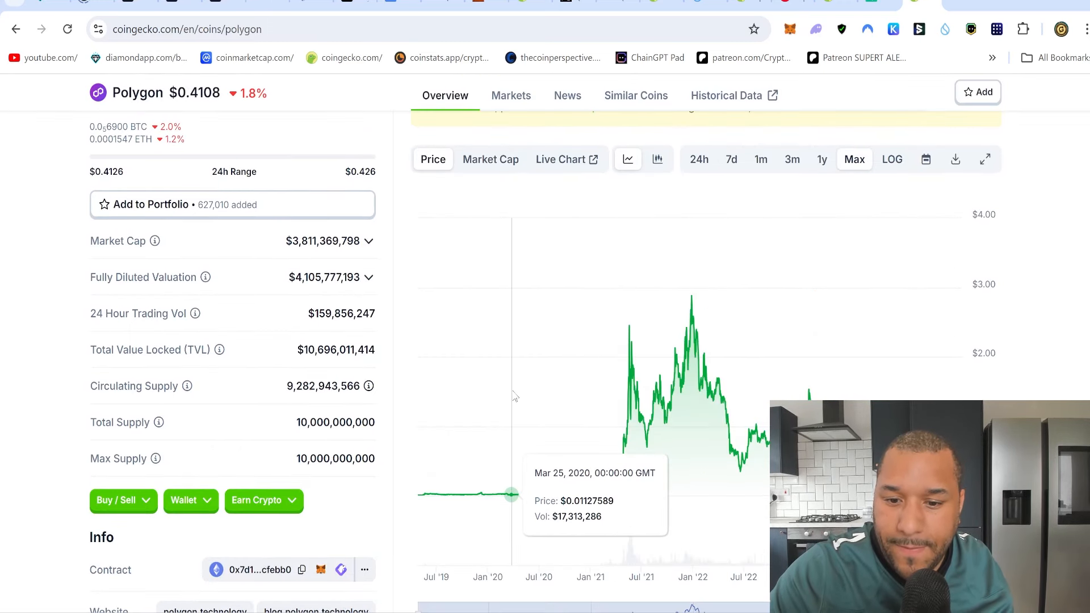
mouse_move(415, 406)
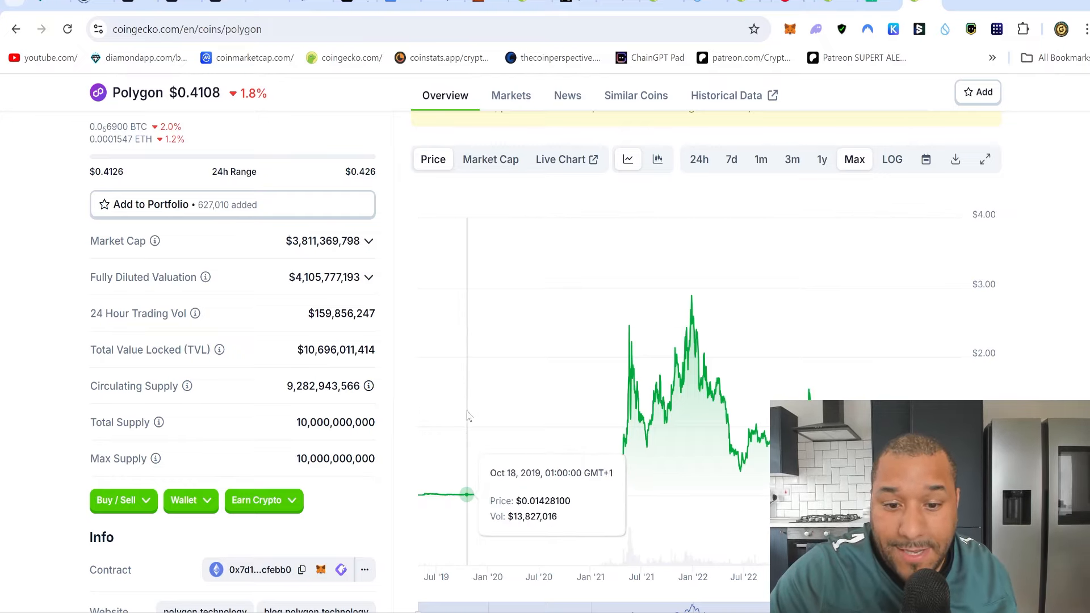
mouse_move(694, 303)
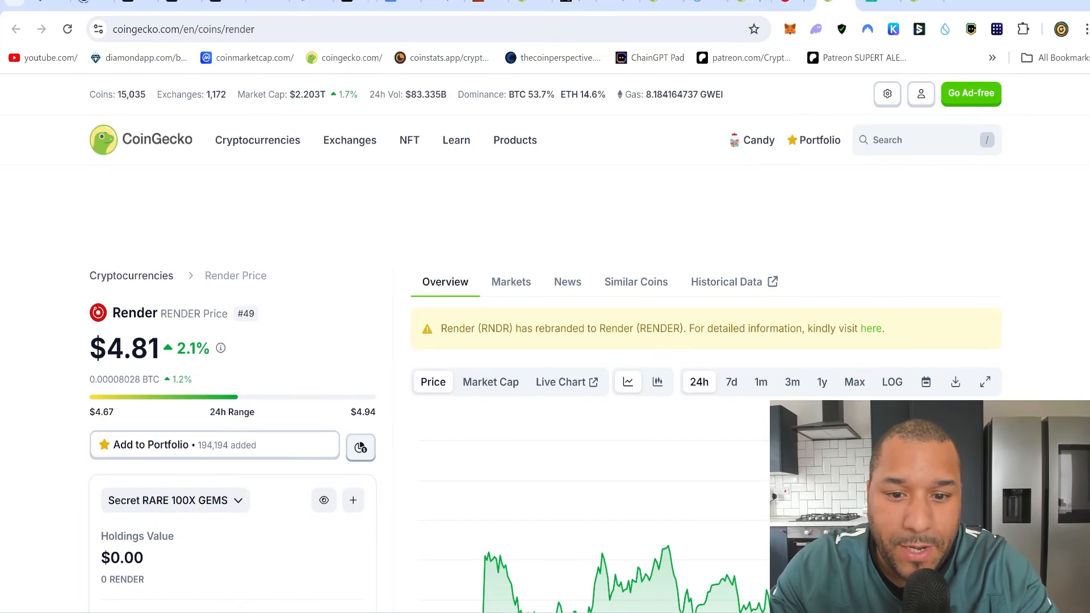
Review Render's chart and supply stats, then open renderfoundation.com
scroll(down, 3)
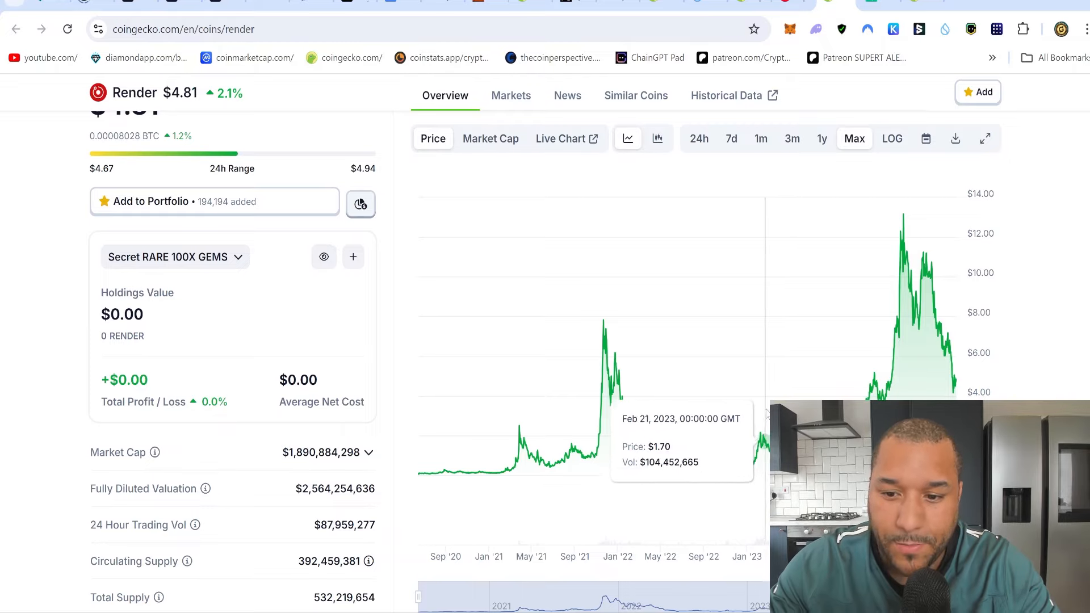
mouse_move(760, 415)
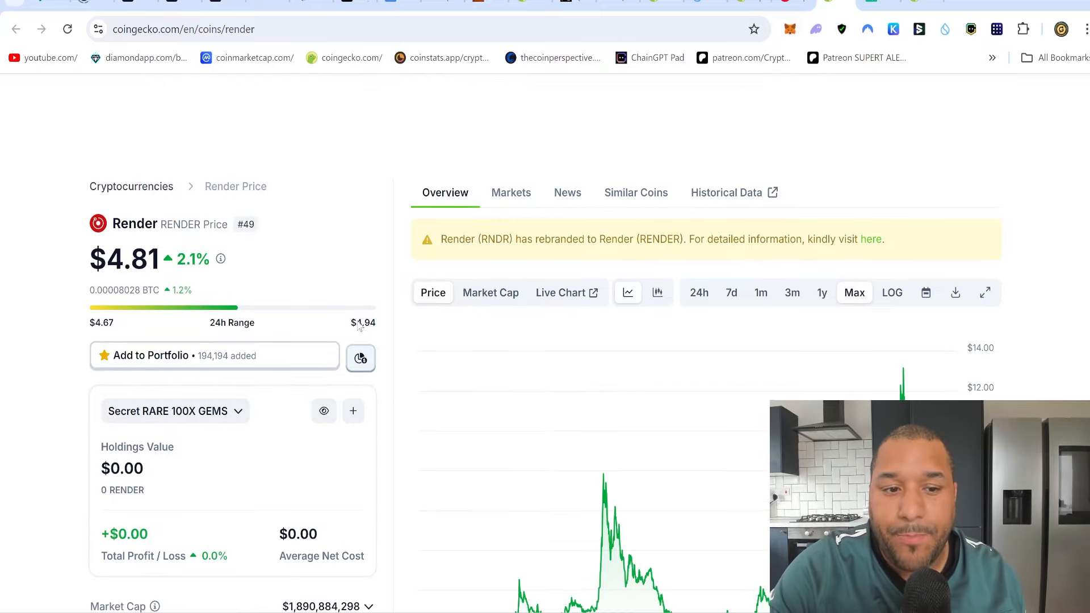
scroll(down, 3)
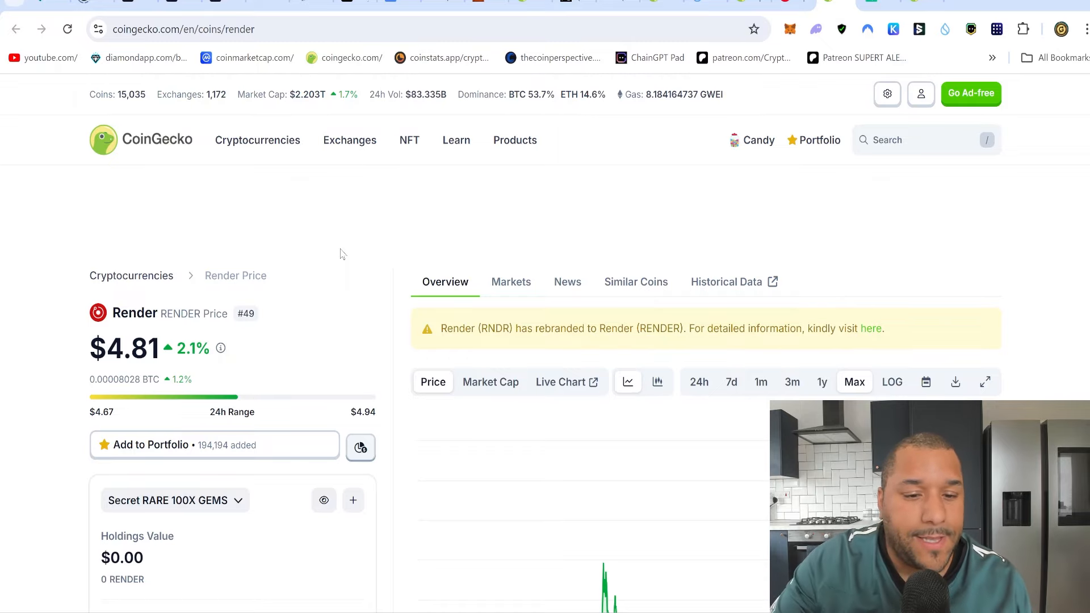
scroll(down, 3)
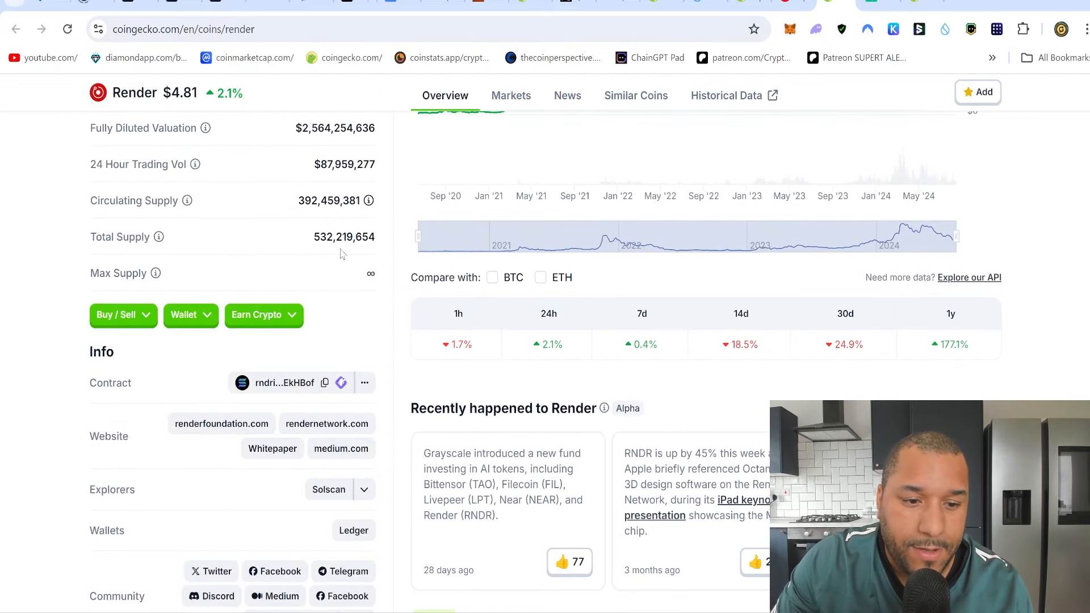
click(221, 424)
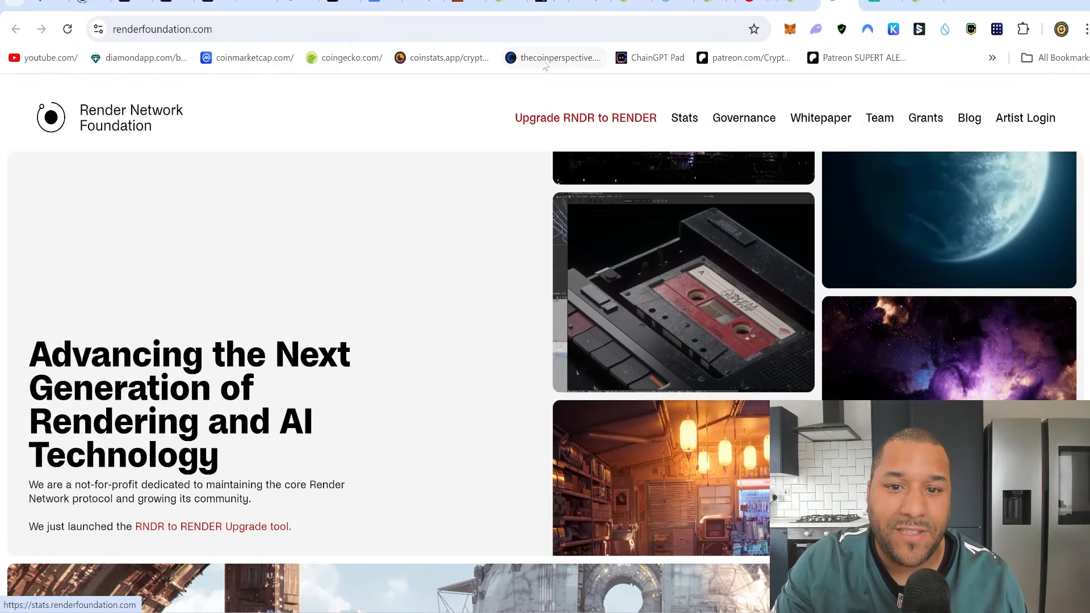
scroll(down, 3)
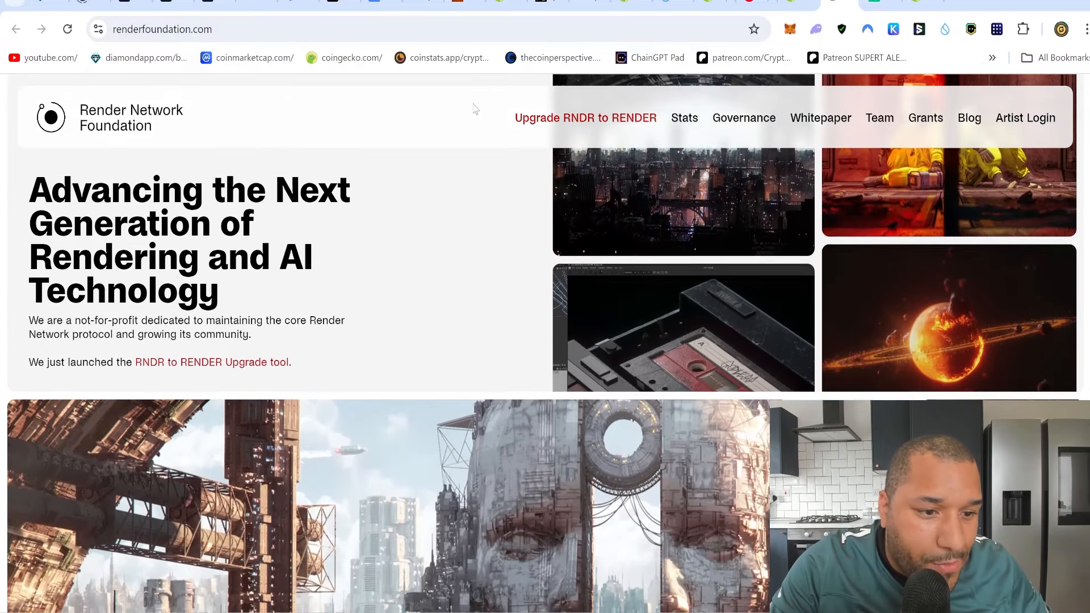
scroll(down, 3)
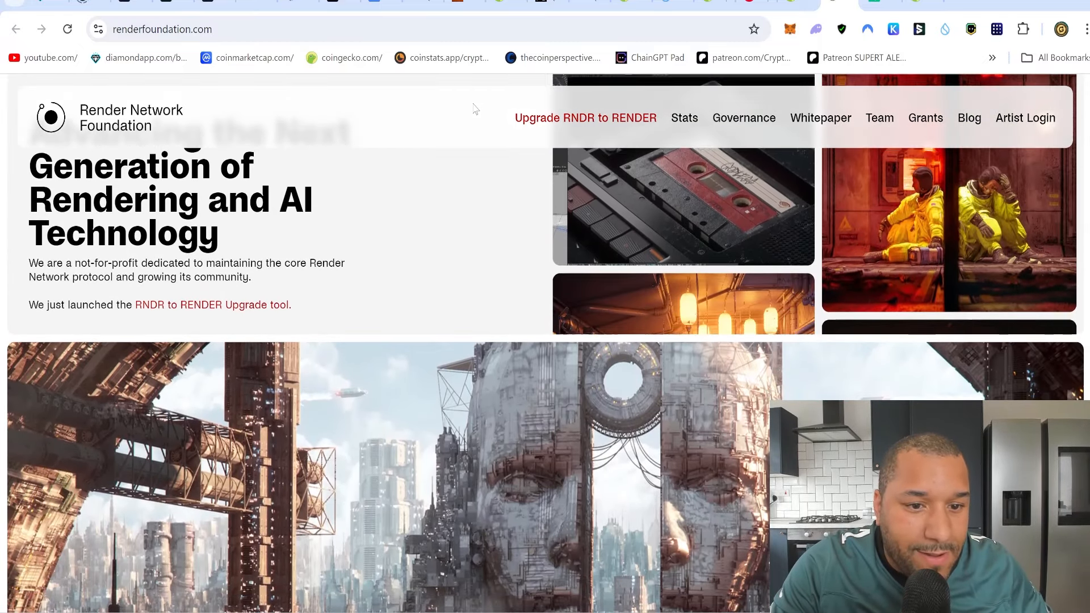
scroll(down, 3)
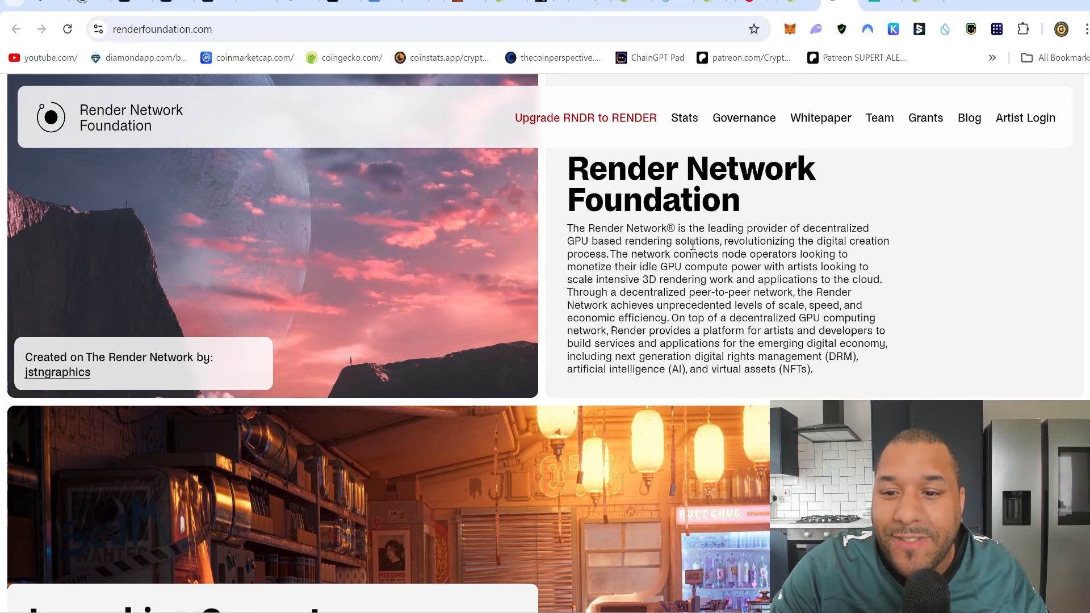
scroll(down, 3)
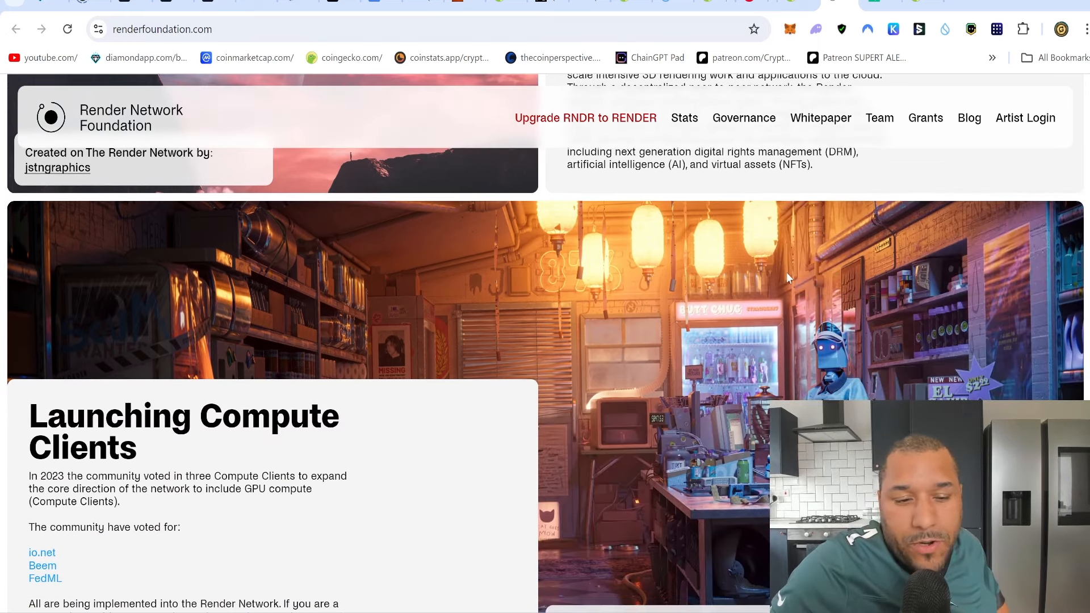
scroll(down, 3)
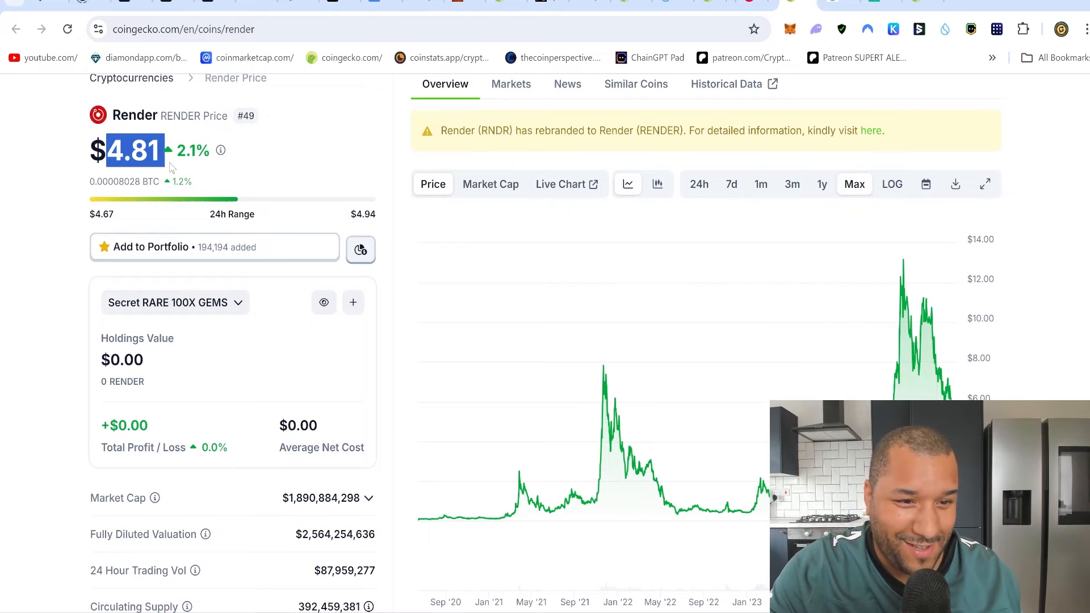
Highlight Render's 532.2 million total supply on its CoinGecko page
scroll(down, 3)
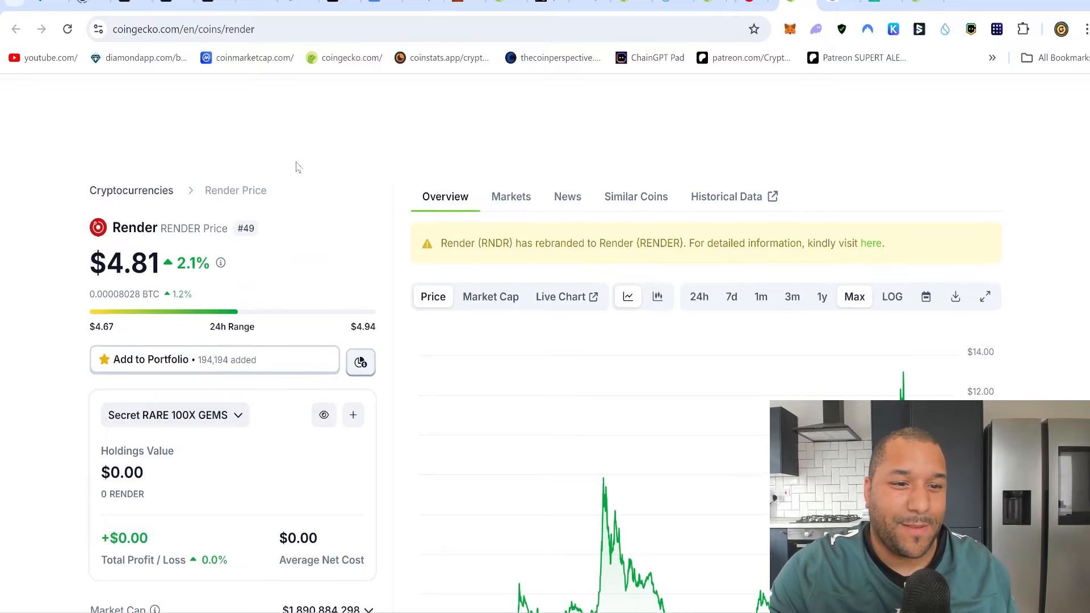
scroll(down, 3)
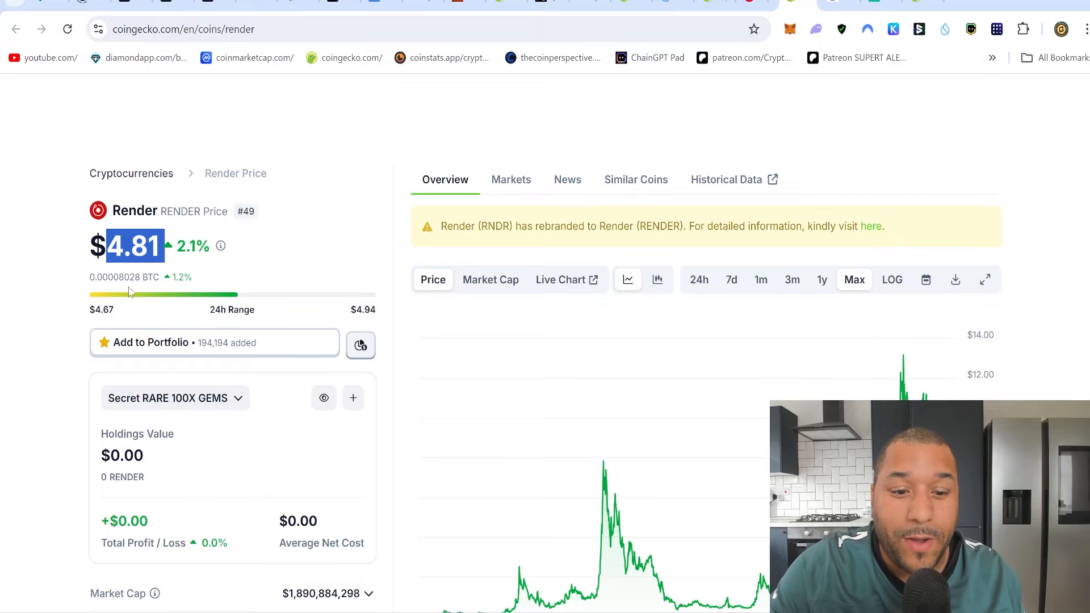
scroll(down, 3)
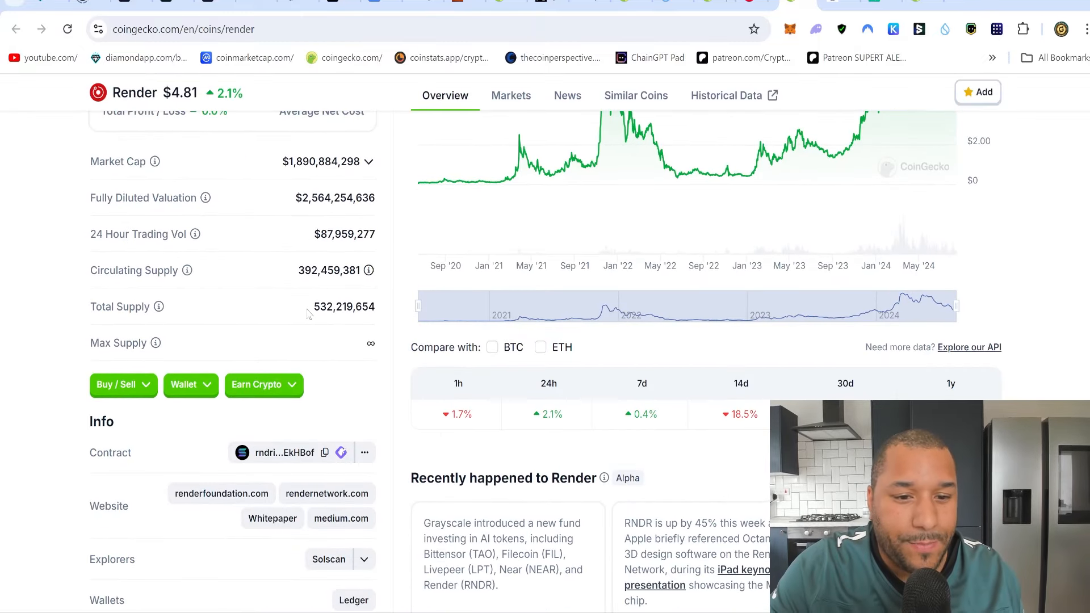
double_click(343, 306)
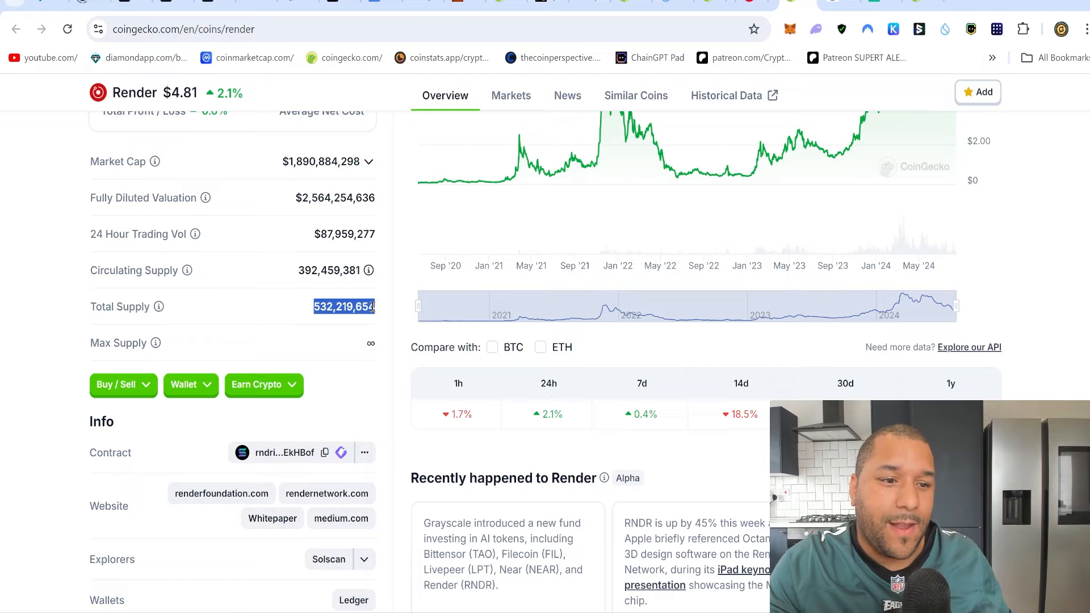
mouse_move(298, 325)
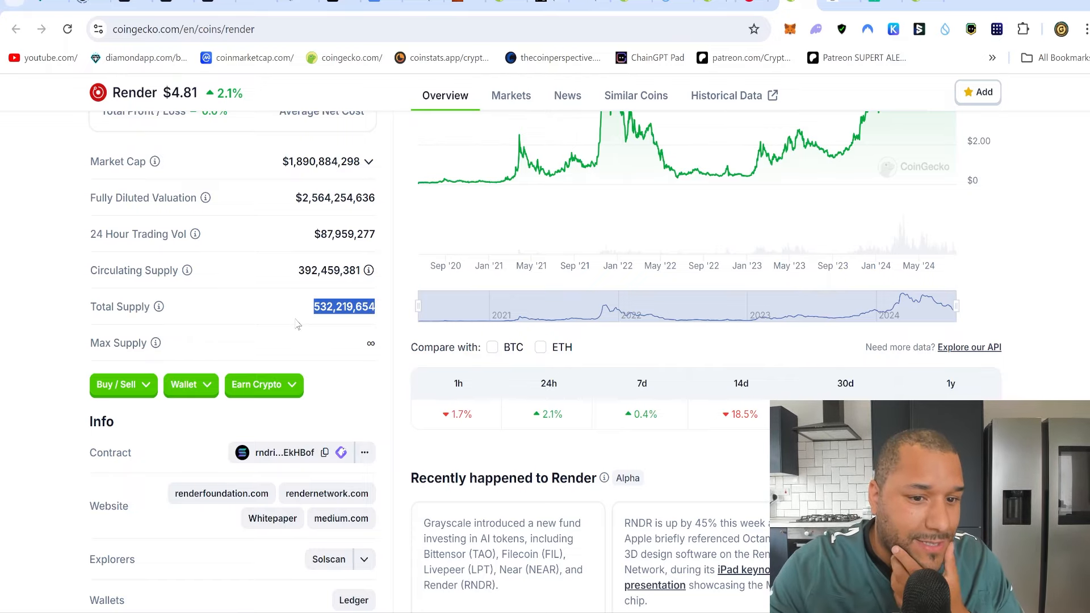
Note Render's infinite max supply and return to the Render Network Foundation Compute Clients page
scroll(down, 3)
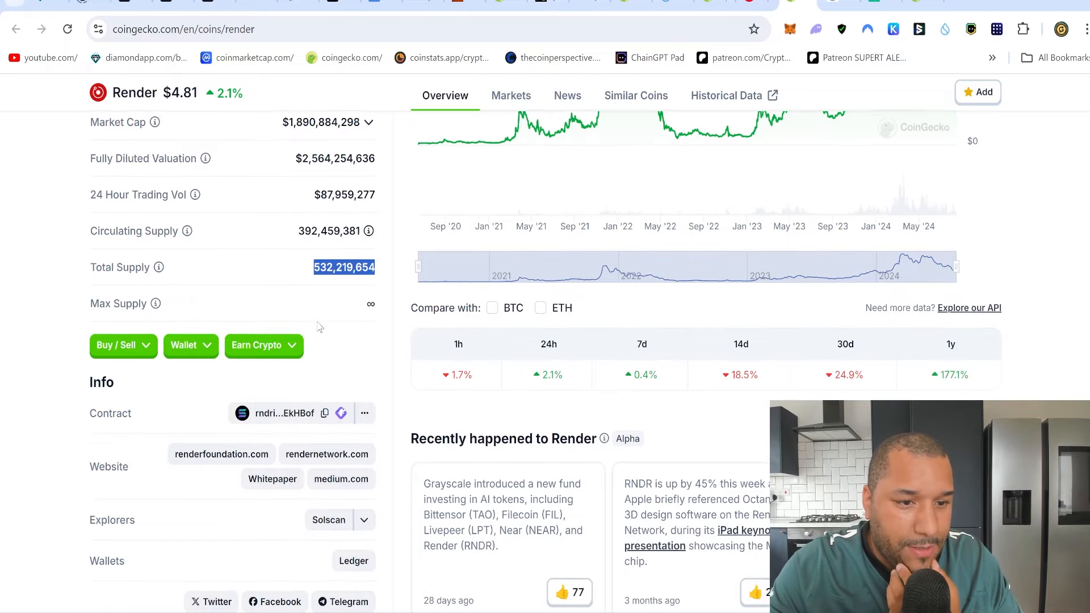
scroll(up, 3)
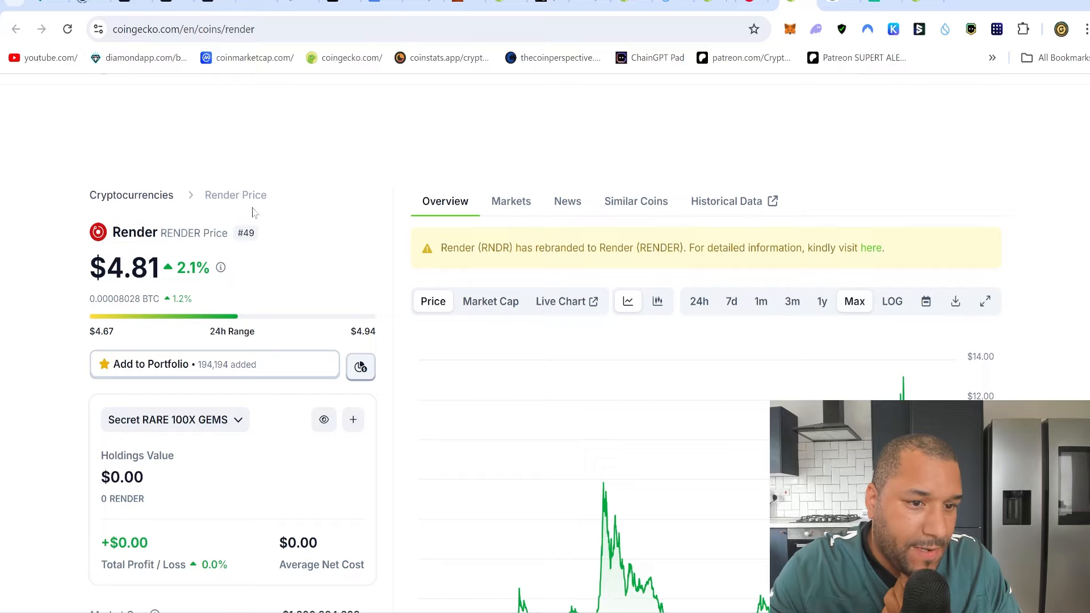
scroll(down, 3)
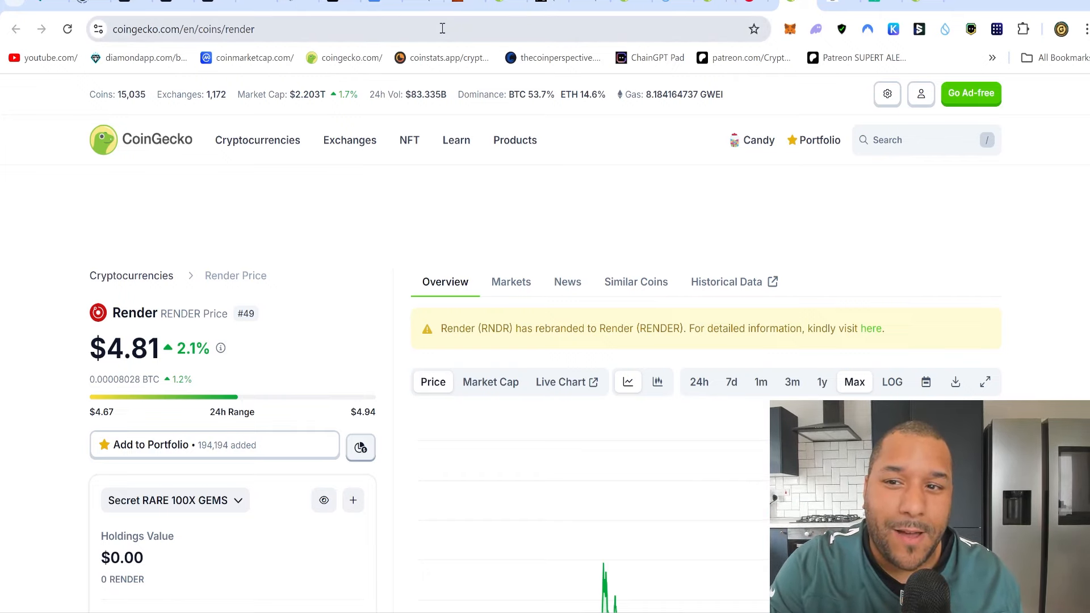
click(869, 329)
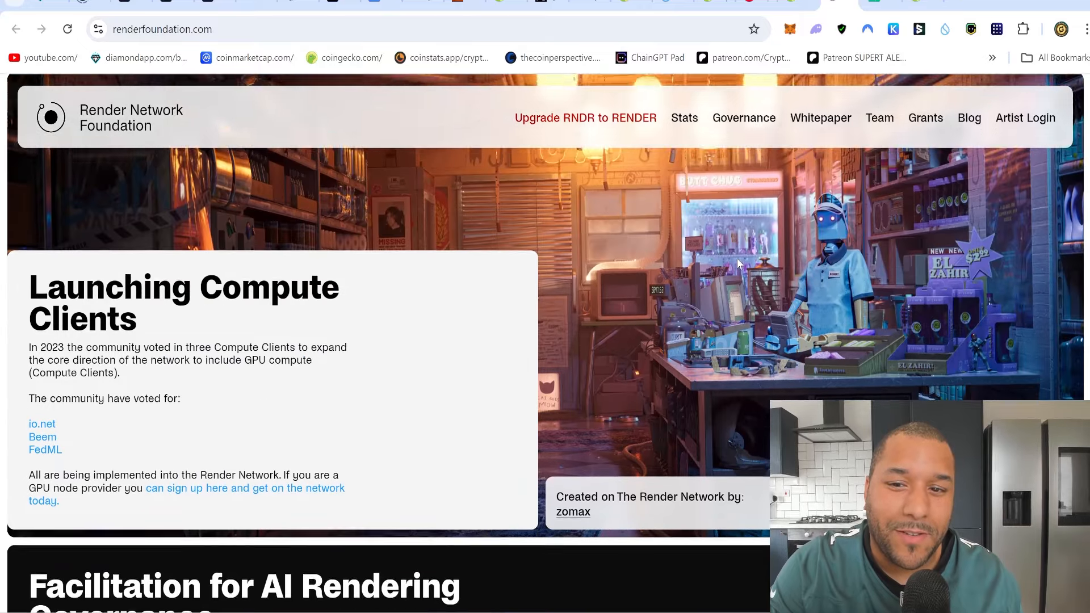